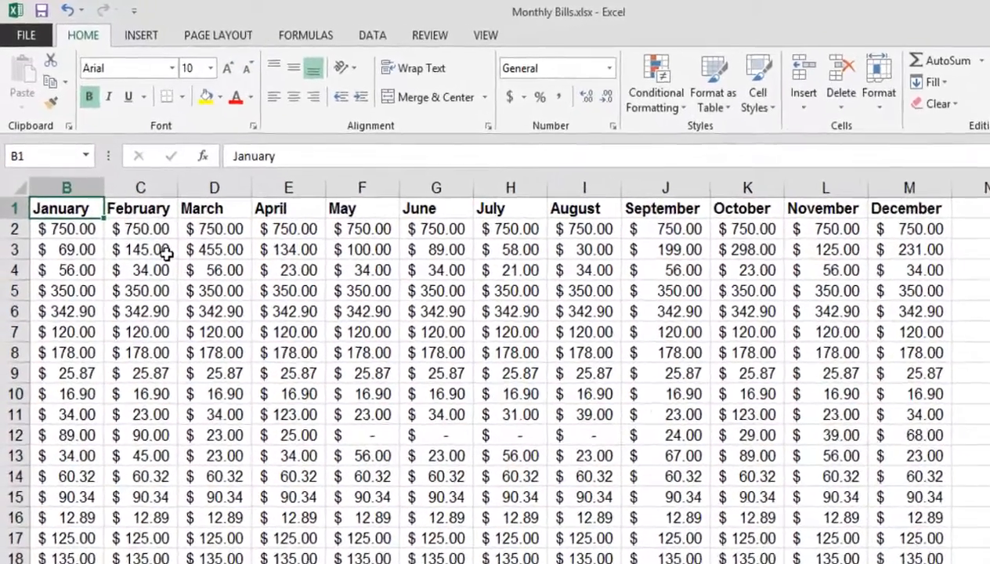
# Select the February amount, reposition the December values, then select the whole August column
pyautogui.click(165, 254)
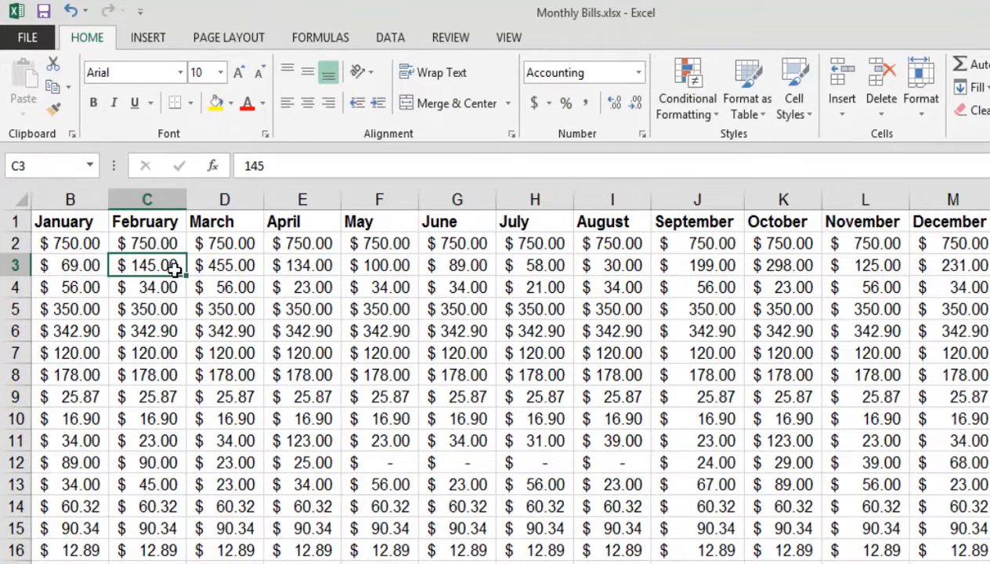
pyautogui.moveTo(147, 265); pyautogui.dragTo(457, 265)
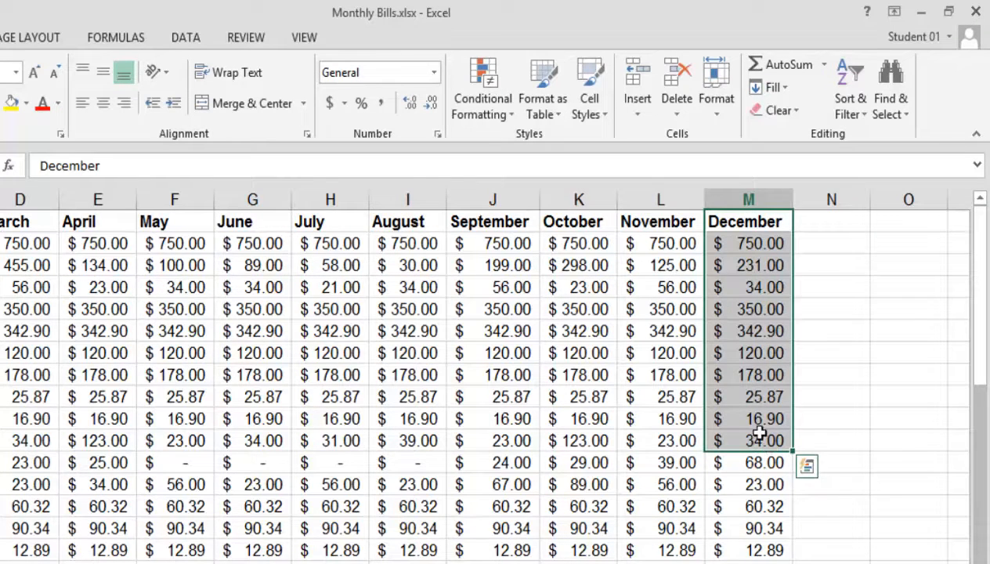
pyautogui.moveTo(808, 293)
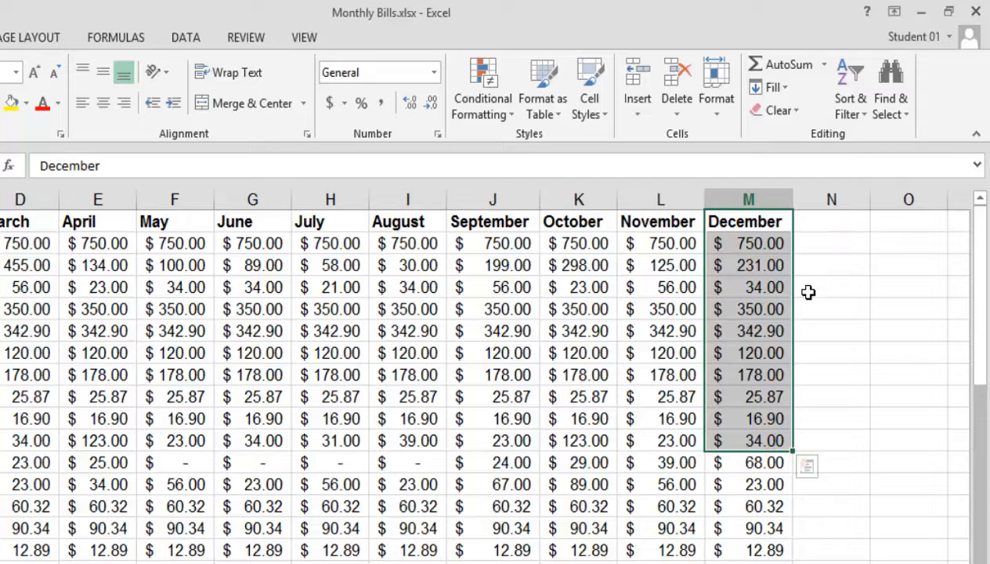
pyautogui.moveTo(808, 347)
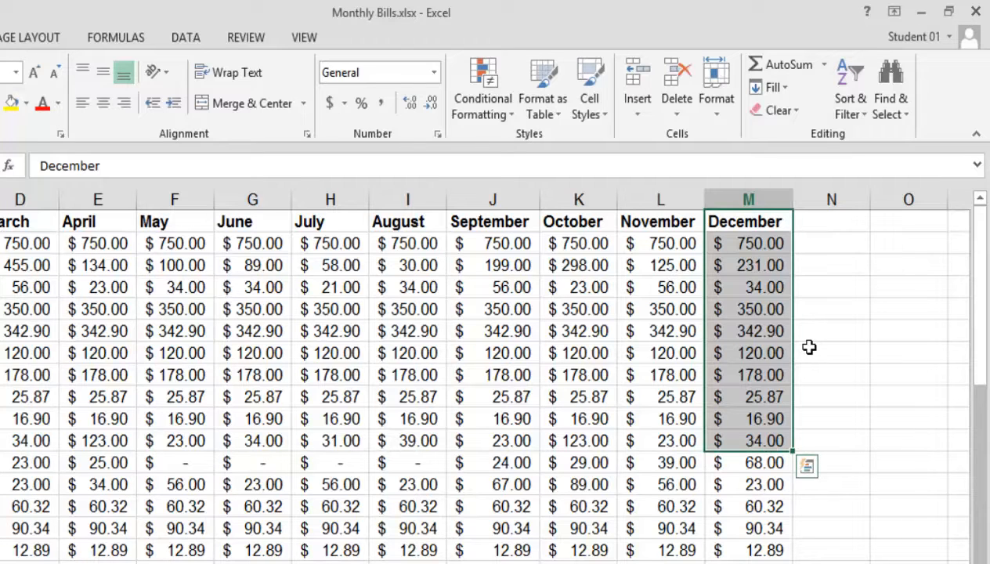
pyautogui.moveTo(800, 354)
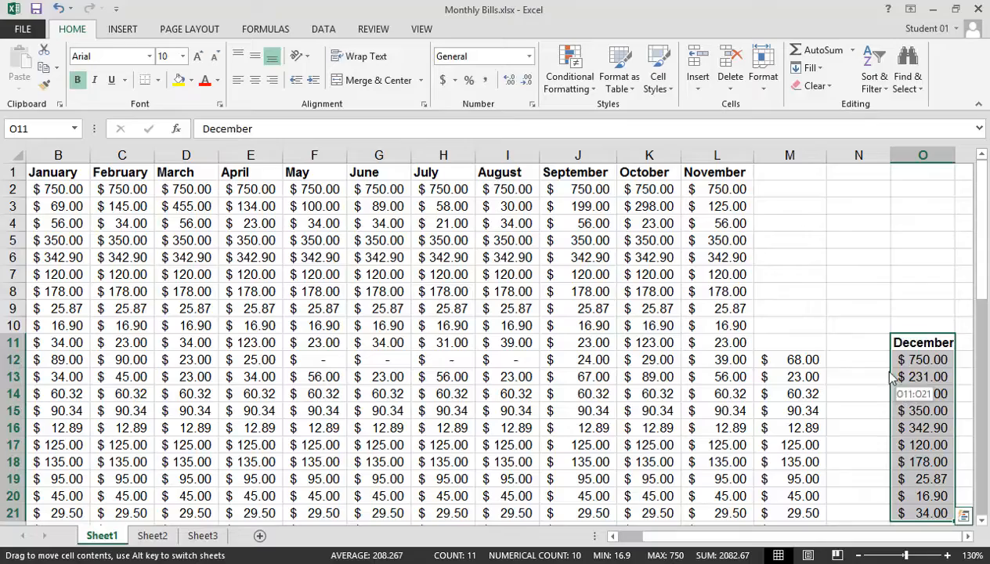
pyautogui.moveTo(922, 342); pyautogui.dragTo(789, 188)
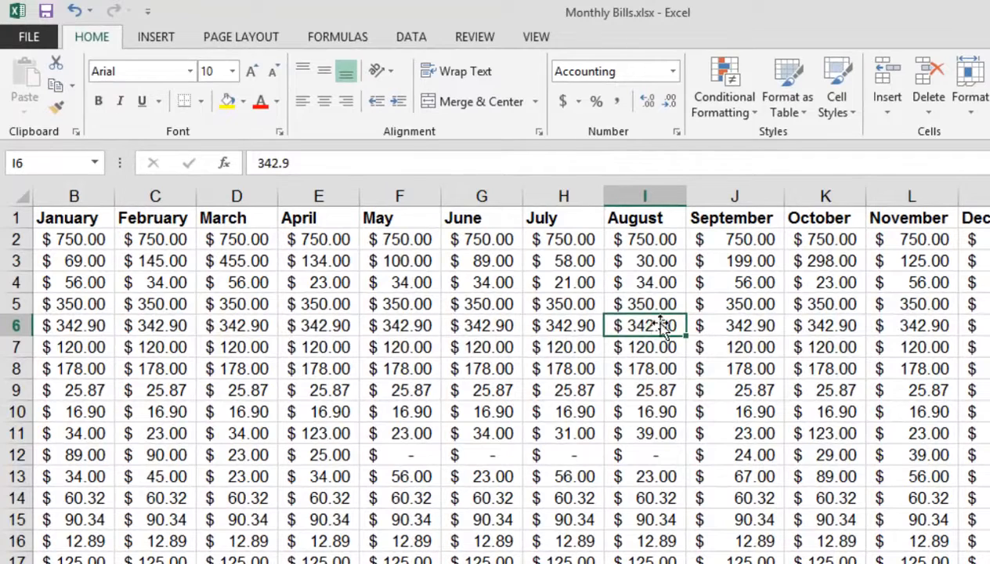
pyautogui.moveTo(693, 328)
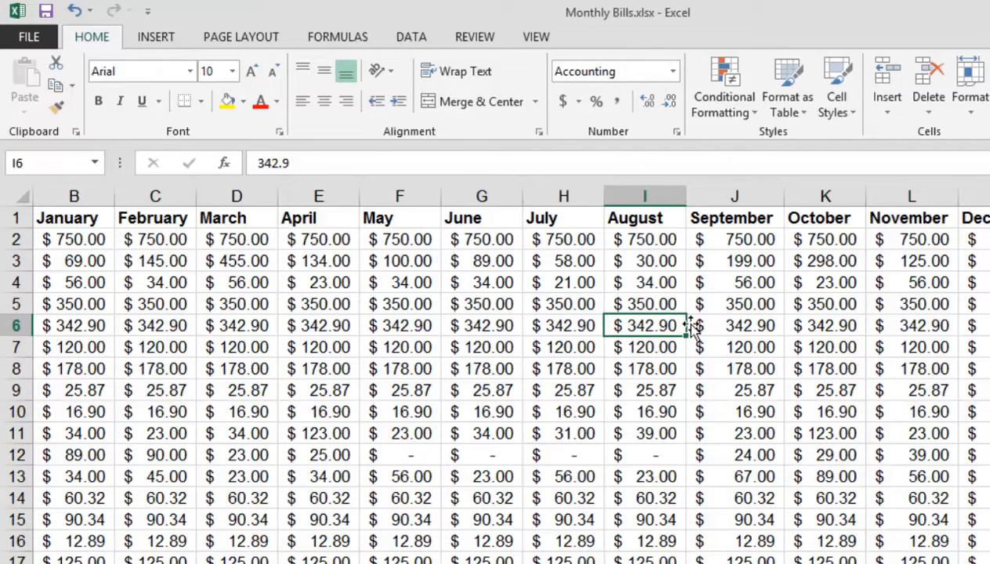
pyautogui.moveTo(693, 359)
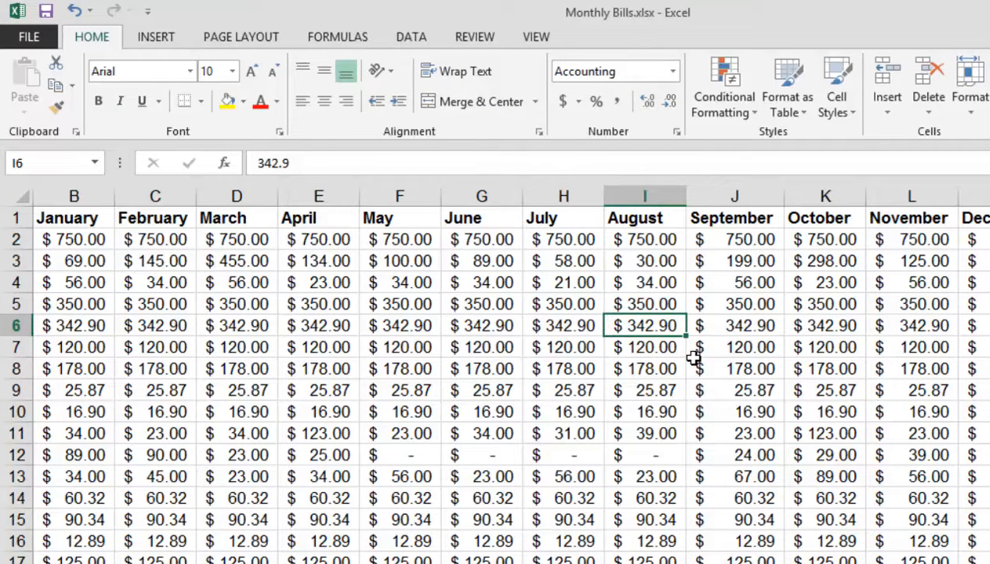
pyautogui.moveTo(695, 348)
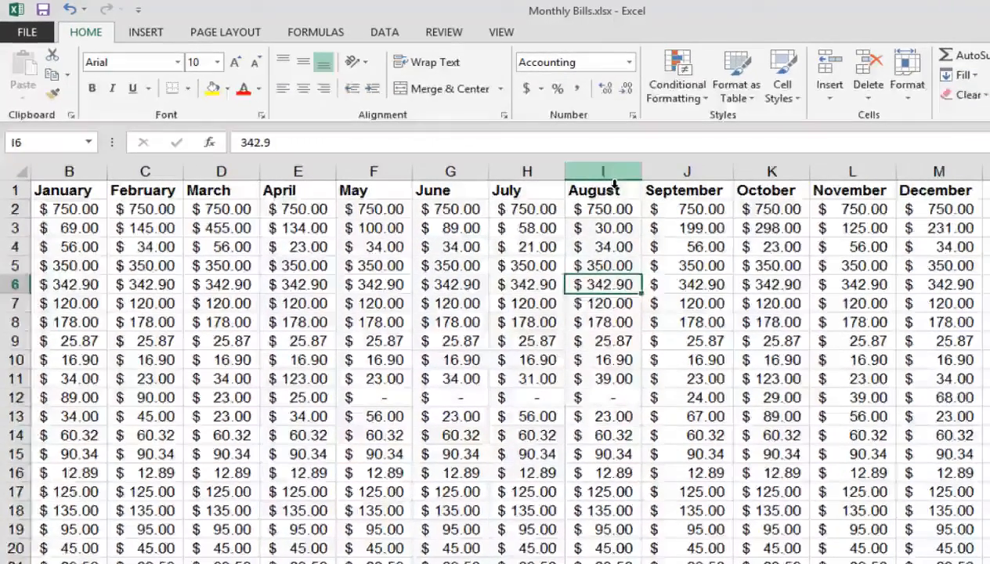
pyautogui.click(602, 170)
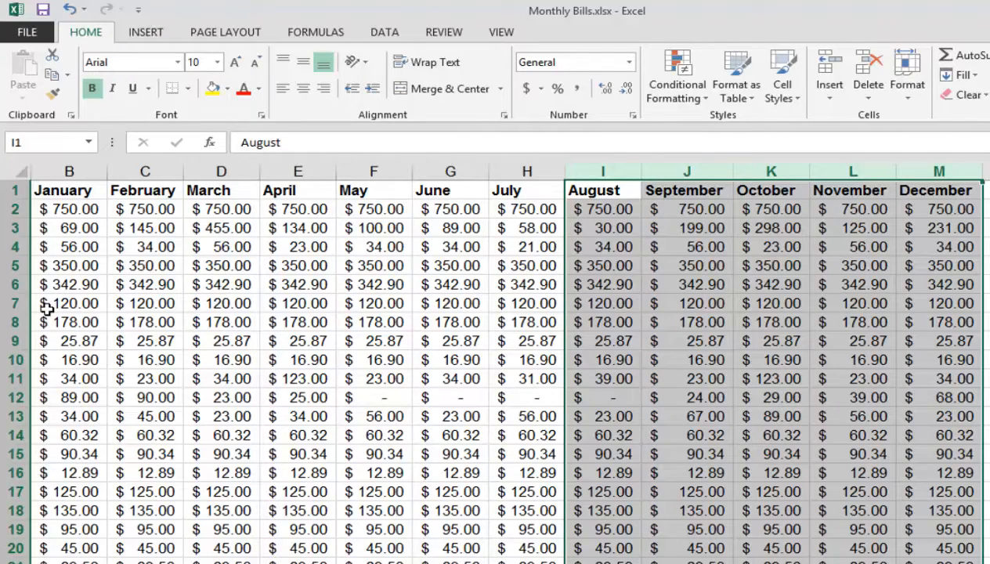
pyautogui.moveTo(41, 307)
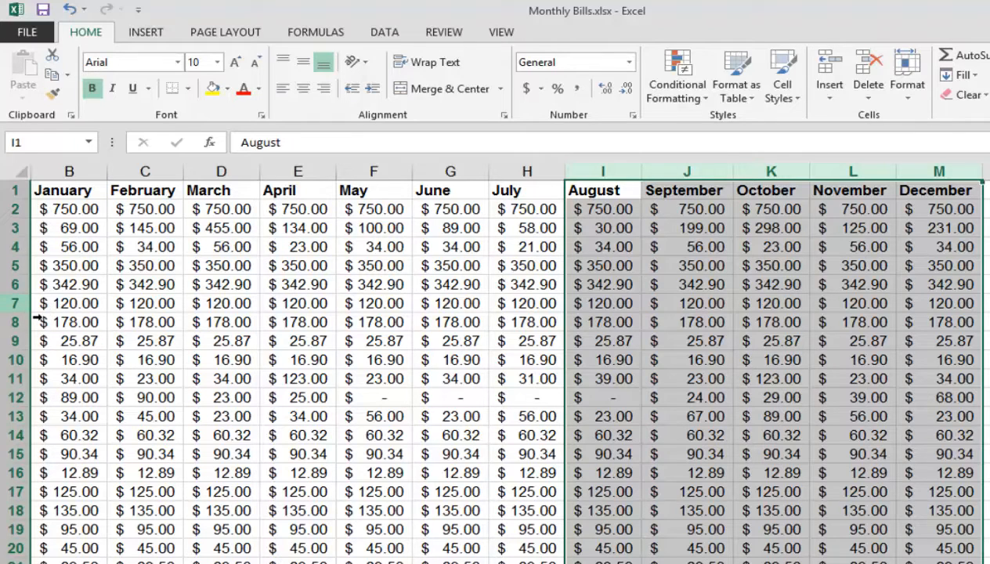
pyautogui.moveTo(31, 304)
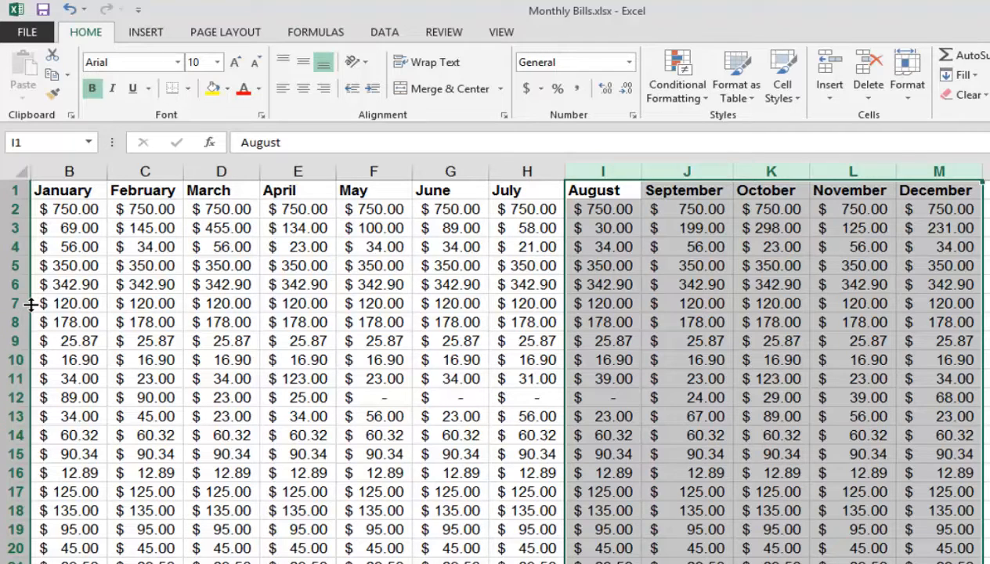
pyautogui.moveTo(30, 313)
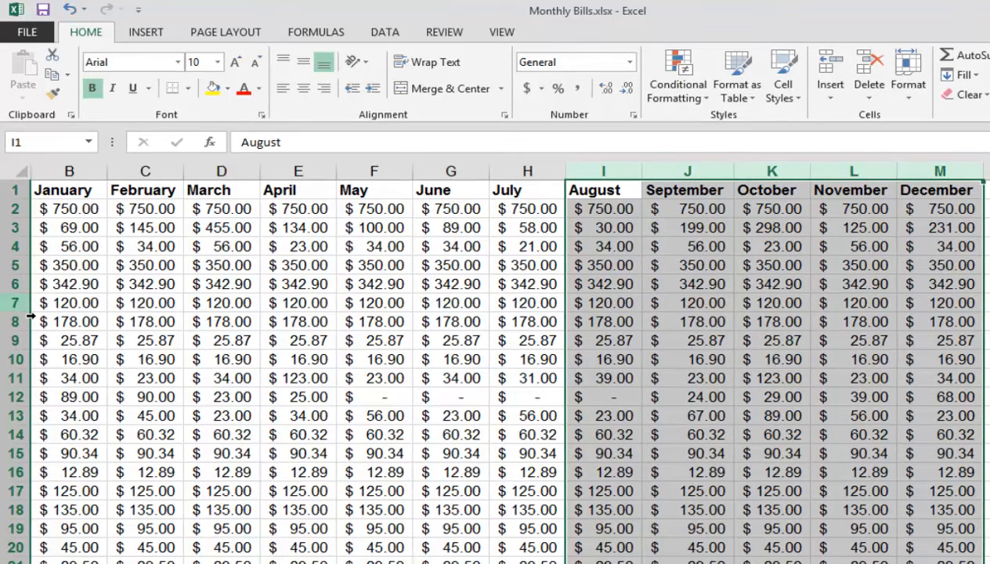
# Select row 7 and extend the selection down through row 14
pyautogui.click(69, 303)
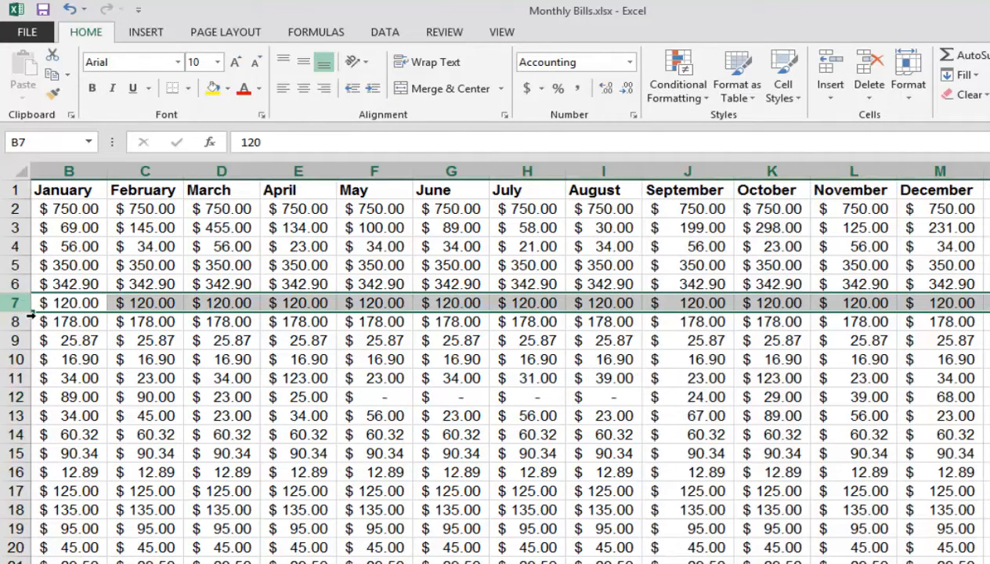
pyautogui.click(16, 302)
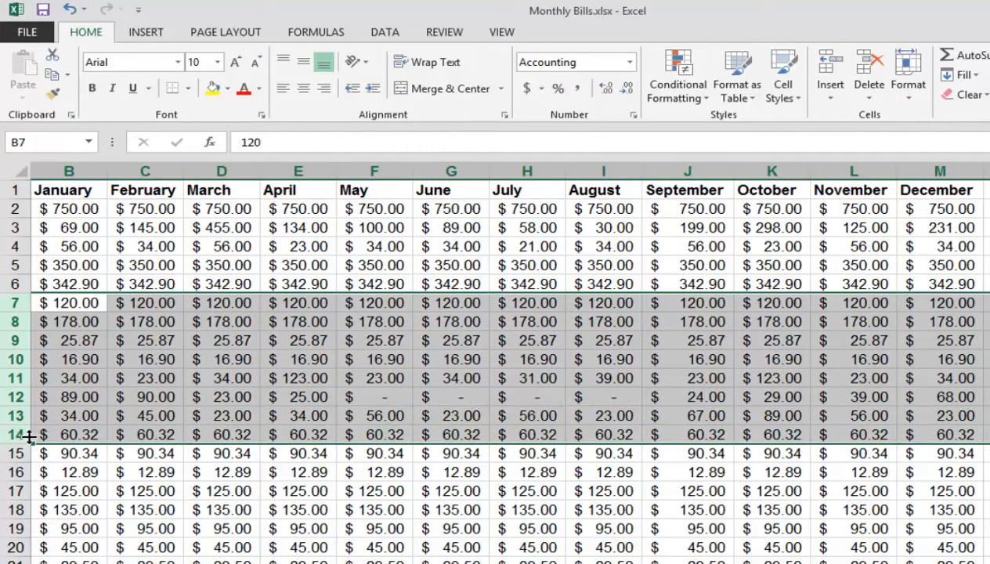
pyautogui.moveTo(66, 429)
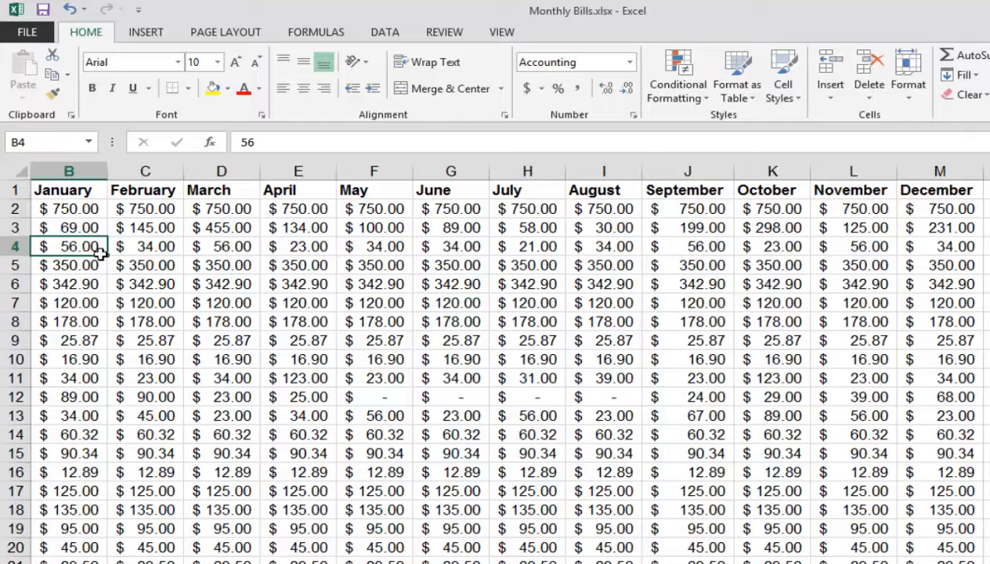
pyautogui.moveTo(344, 172)
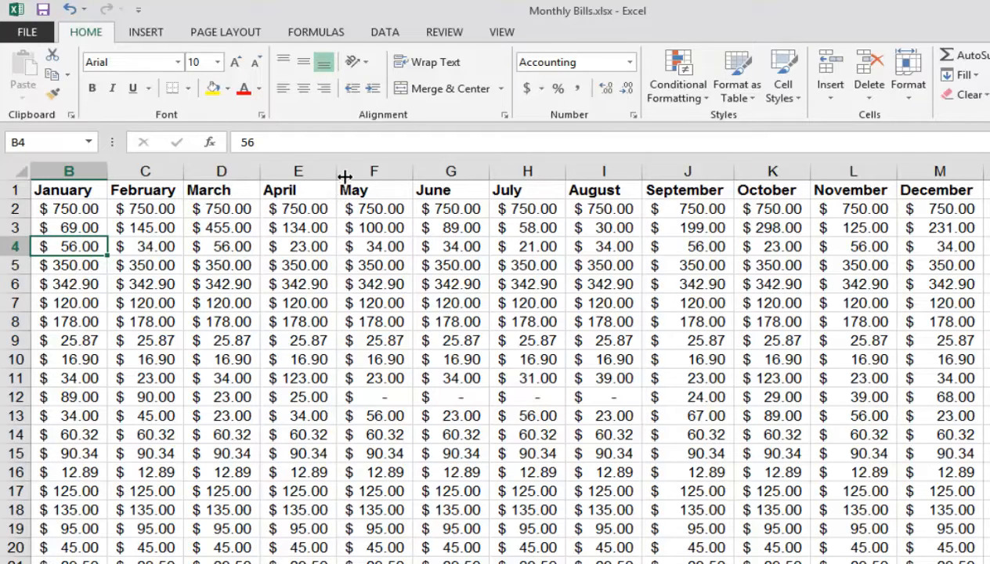
# Widen the April column and select the May column for resizing
pyautogui.moveTo(345, 171); pyautogui.dragTo(367, 171)
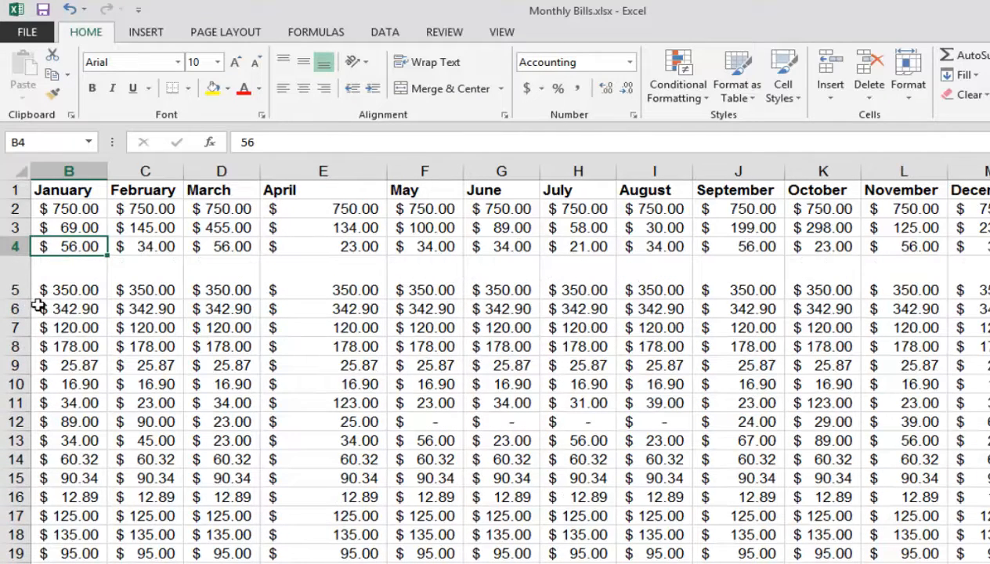
pyautogui.click(423, 170)
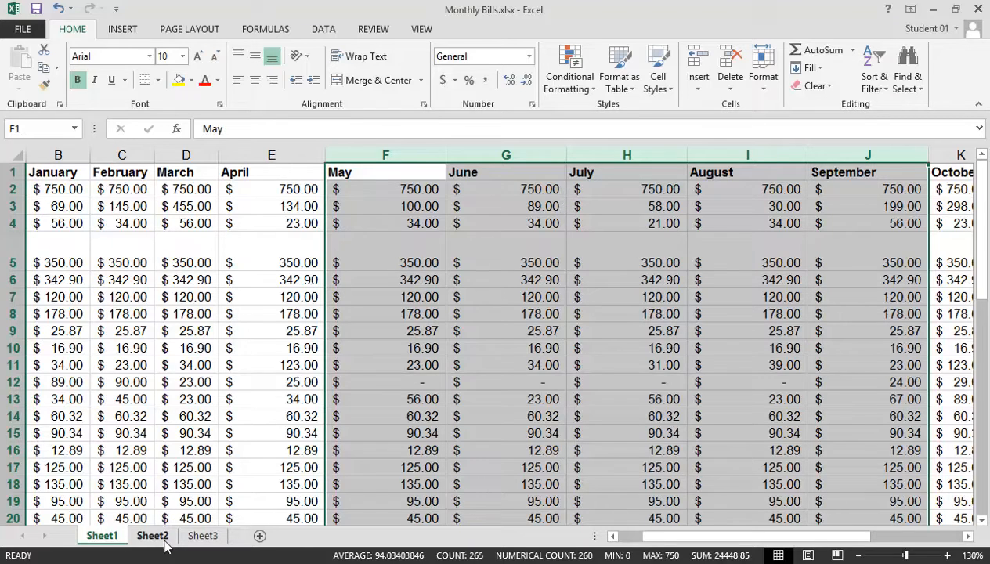
# On Sheet2, enter David in A1 and fill it down through A10
pyautogui.click(152, 536)
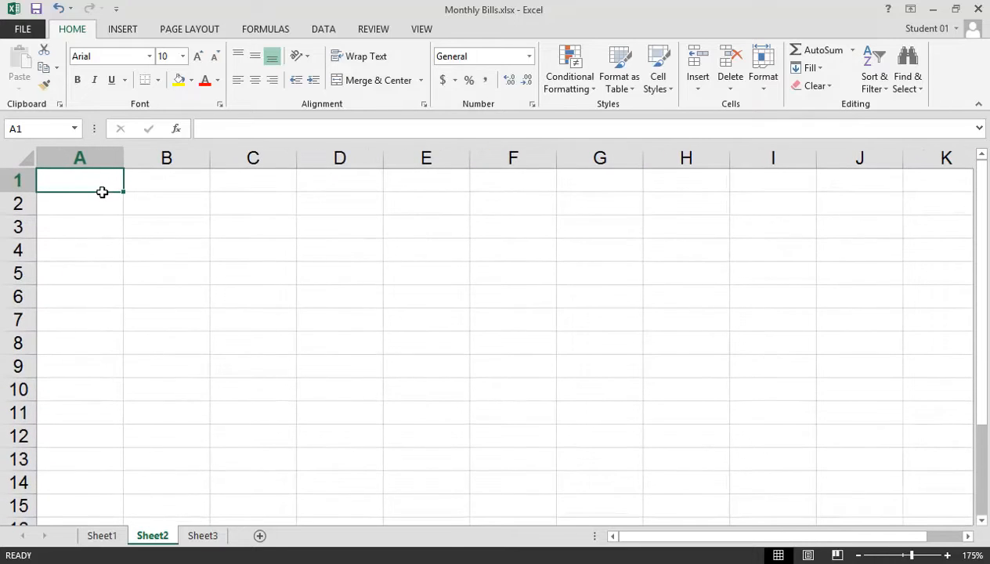
pyautogui.write('David')
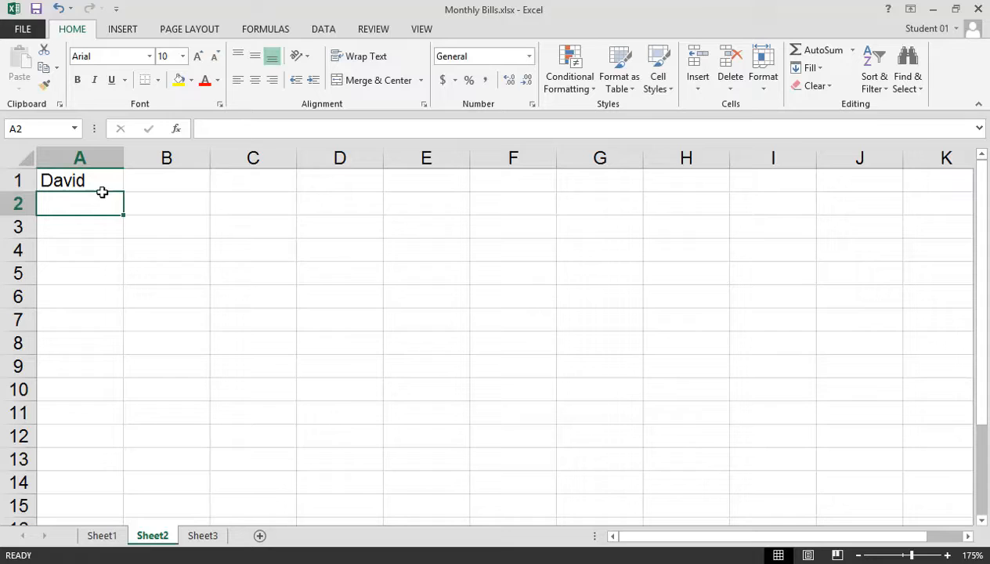
pyautogui.click(78, 180)
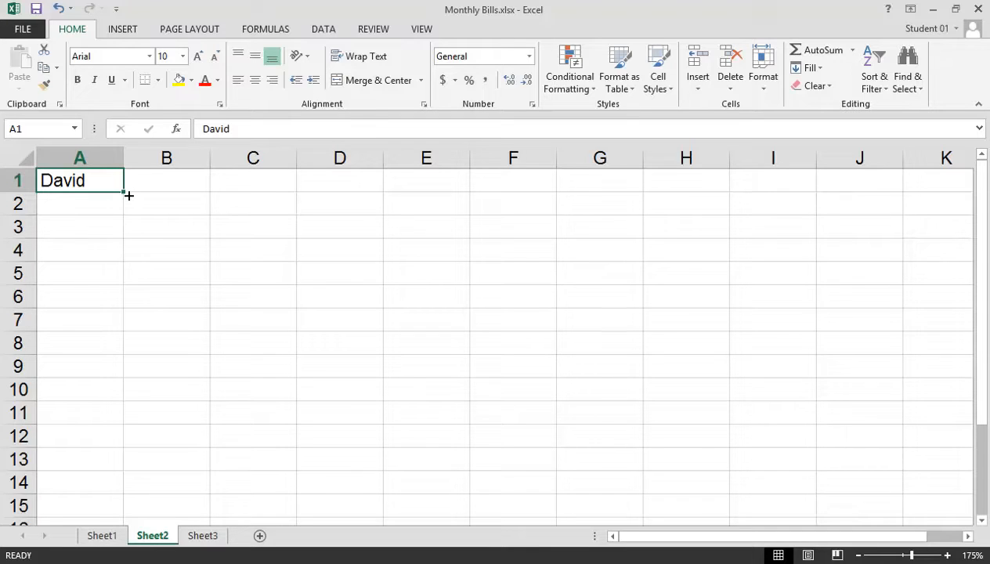
pyautogui.moveTo(124, 194); pyautogui.dragTo(127, 414)
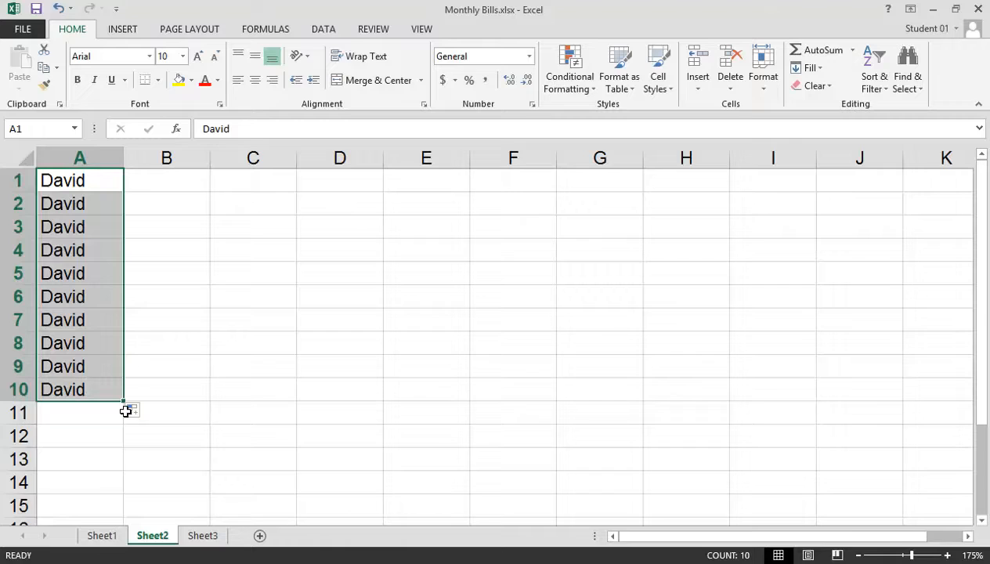
pyautogui.moveTo(153, 338)
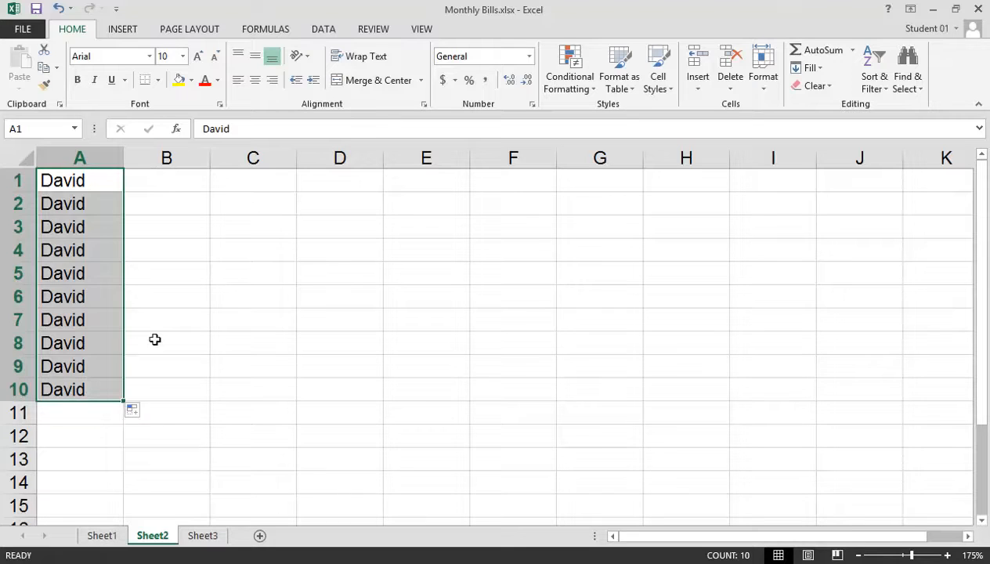
# Enter 'Log on to Learn' in B1 and fill it down through B10
pyautogui.click(167, 180)
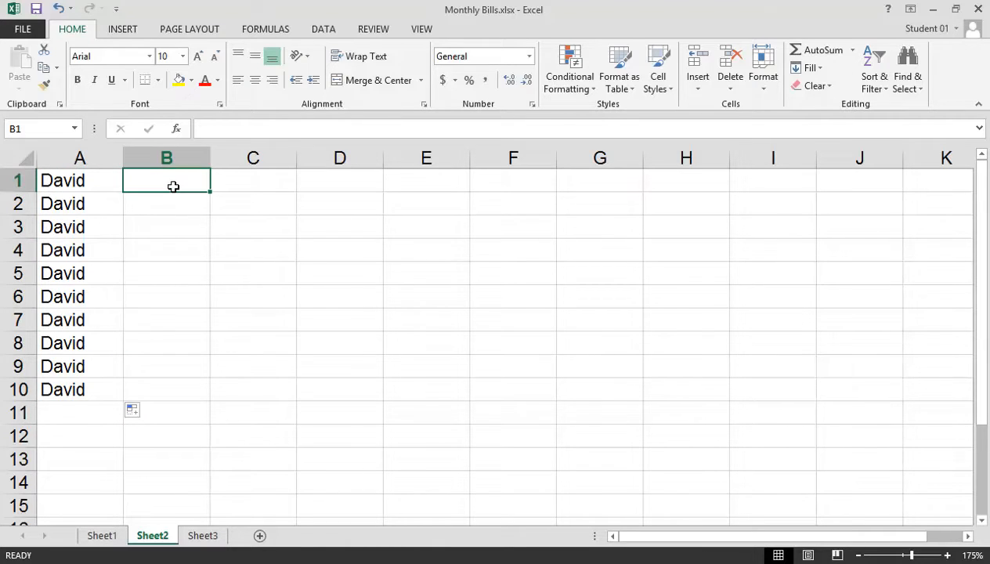
pyautogui.write('Log on to')
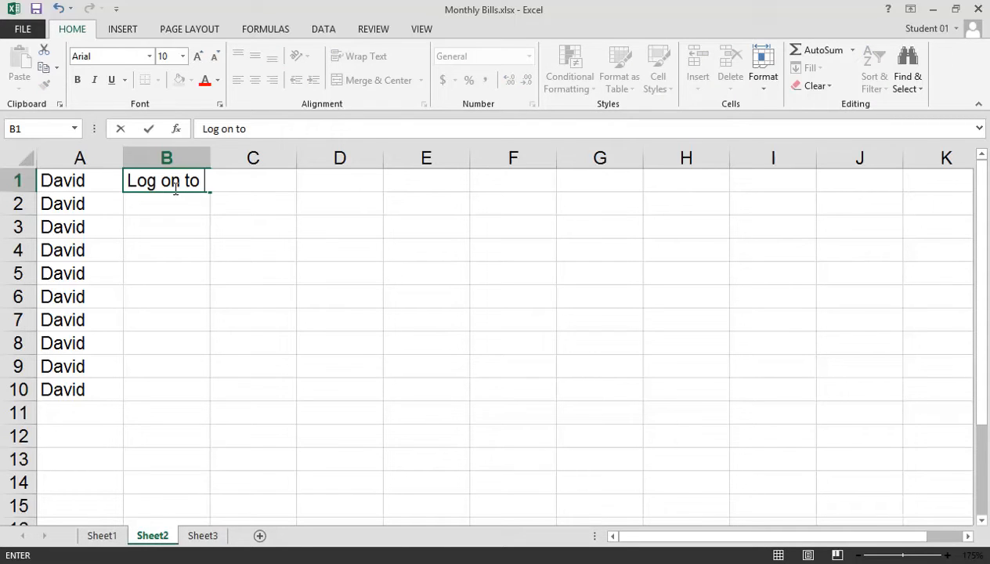
pyautogui.write('Learn')
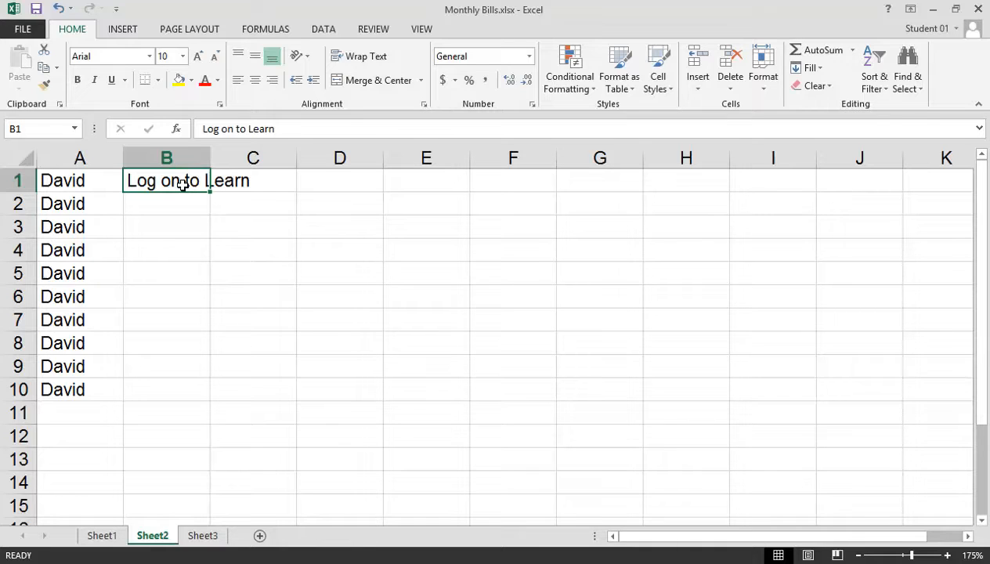
pyautogui.moveTo(191, 207)
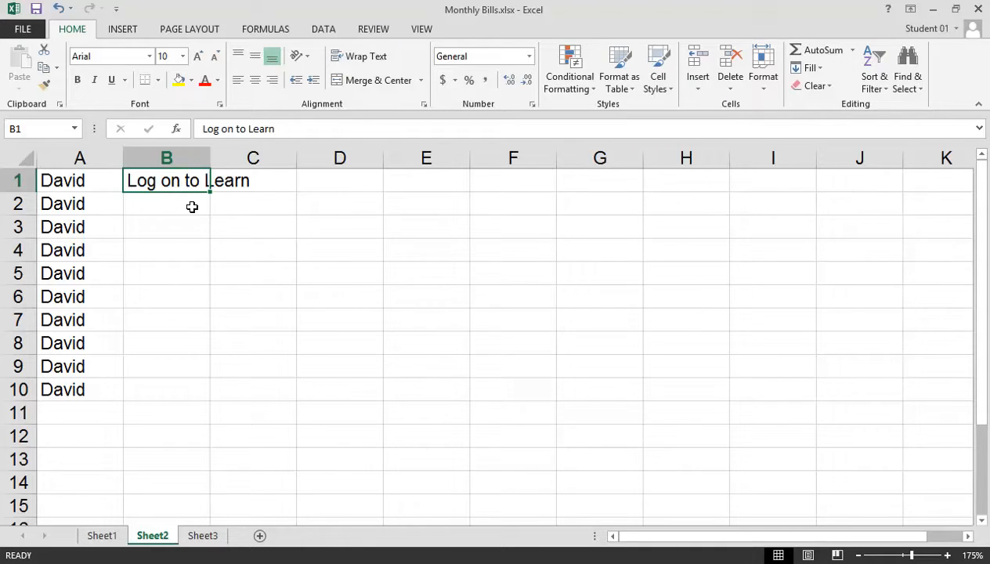
pyautogui.moveTo(191, 382)
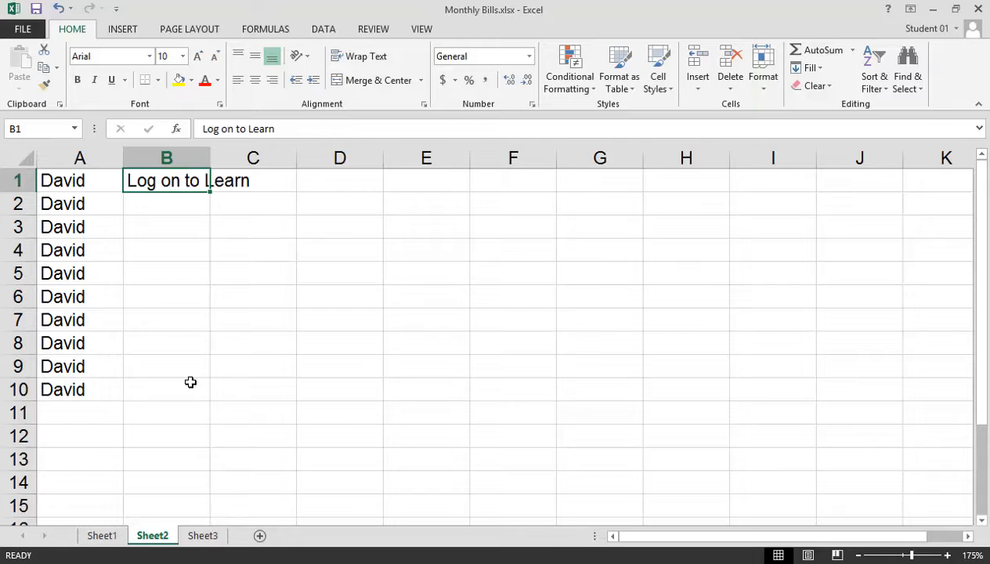
pyautogui.moveTo(84, 204)
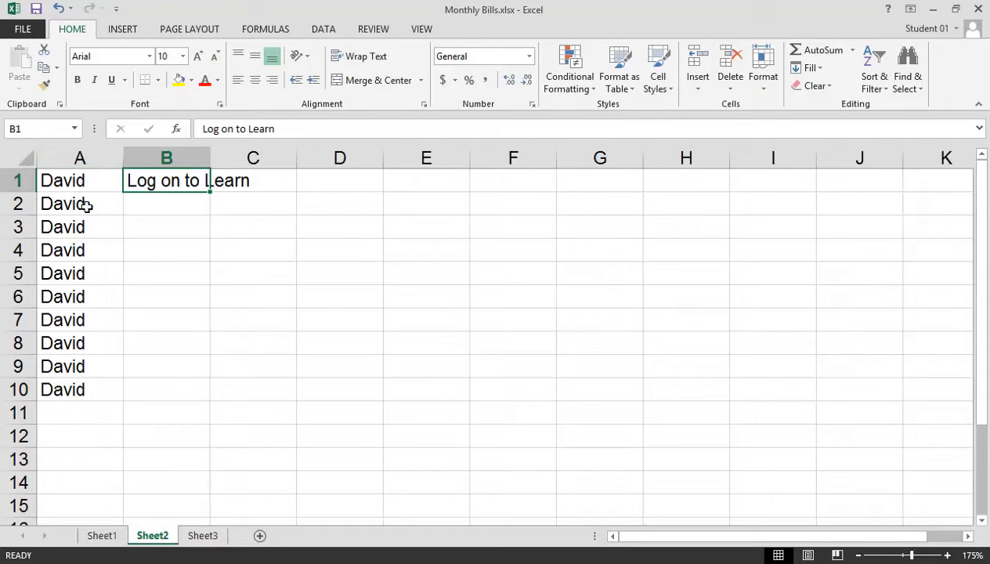
pyautogui.moveTo(218, 220)
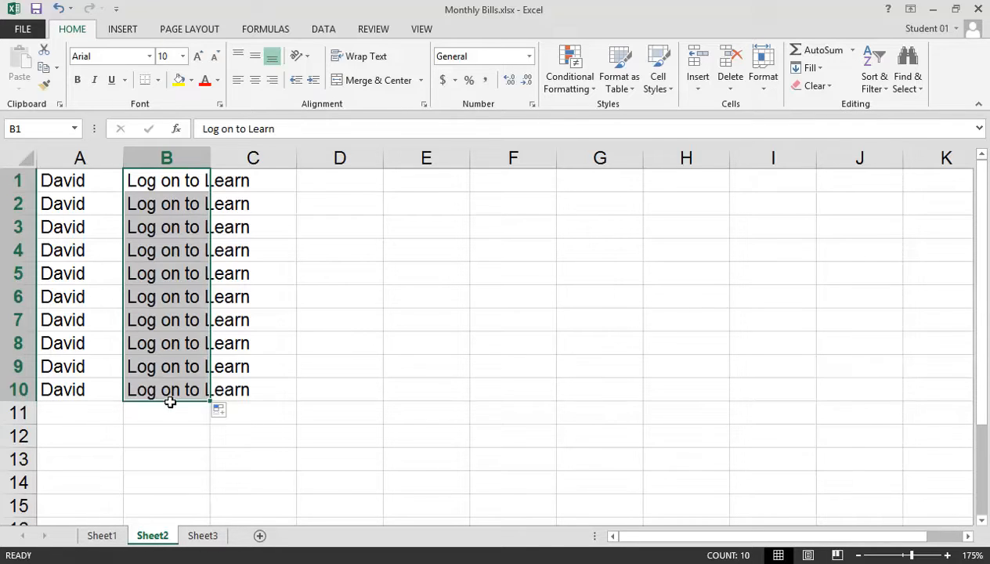
pyautogui.moveTo(78, 399)
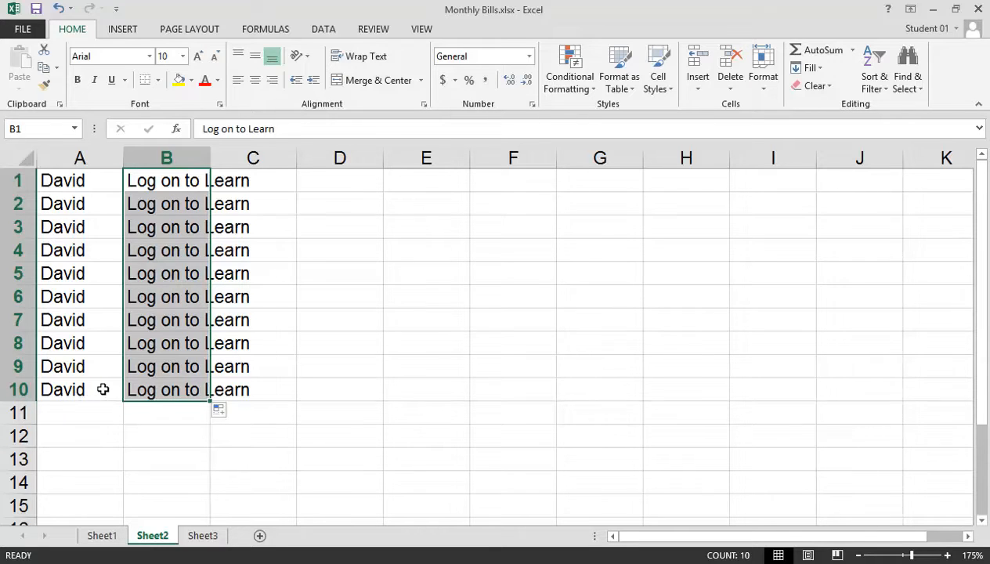
pyautogui.moveTo(288, 235)
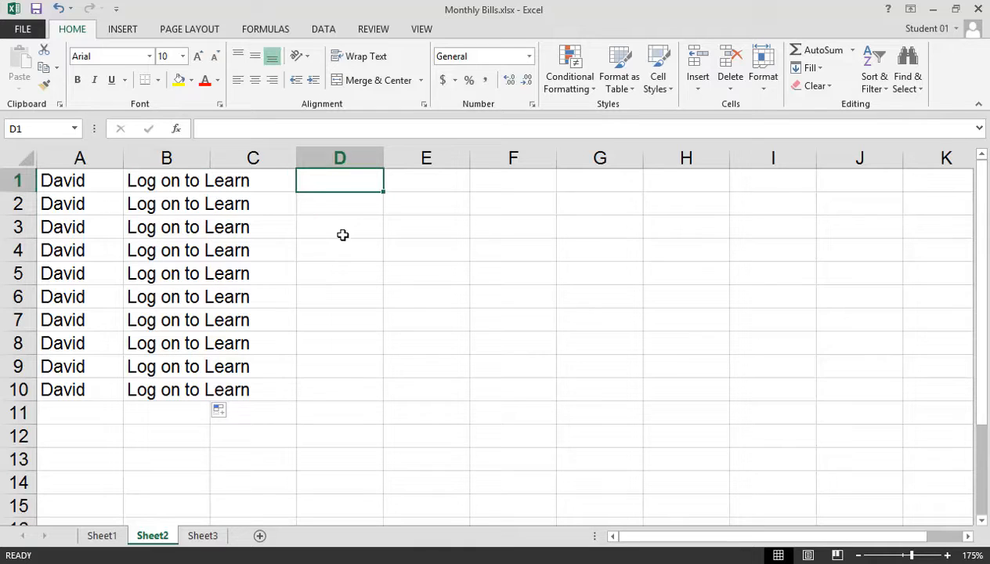
pyautogui.moveTo(227, 233)
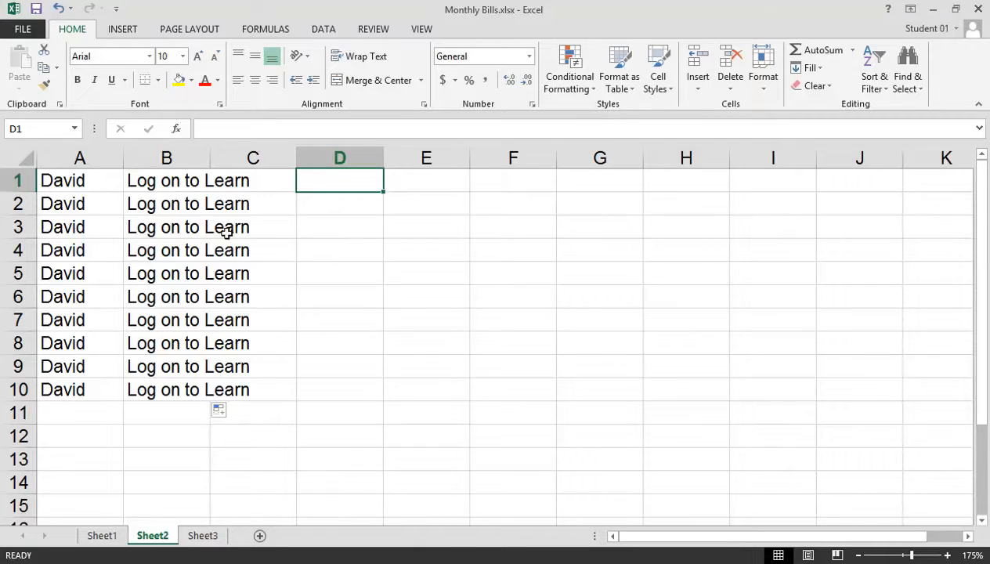
pyautogui.click(166, 180)
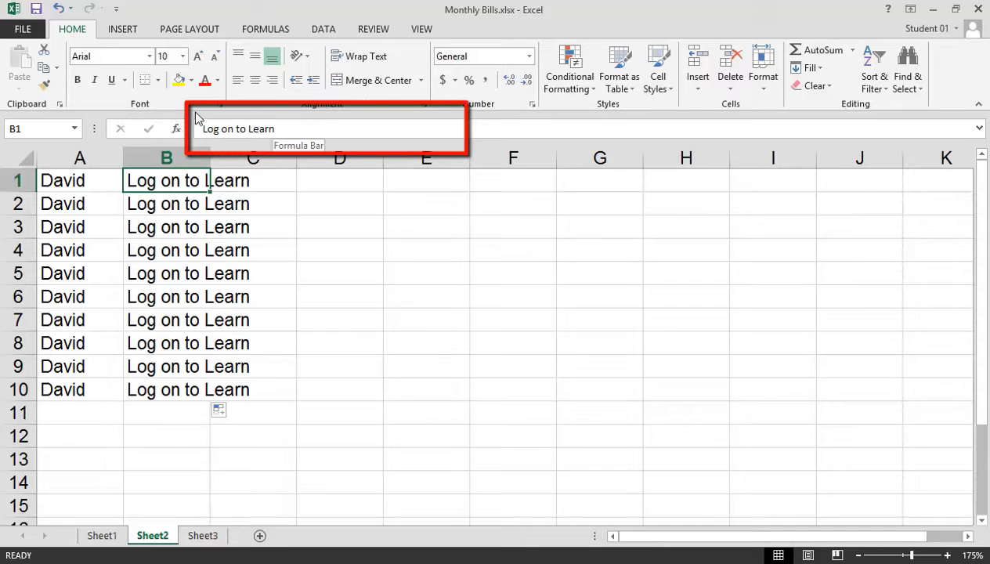
pyautogui.moveTo(241, 147)
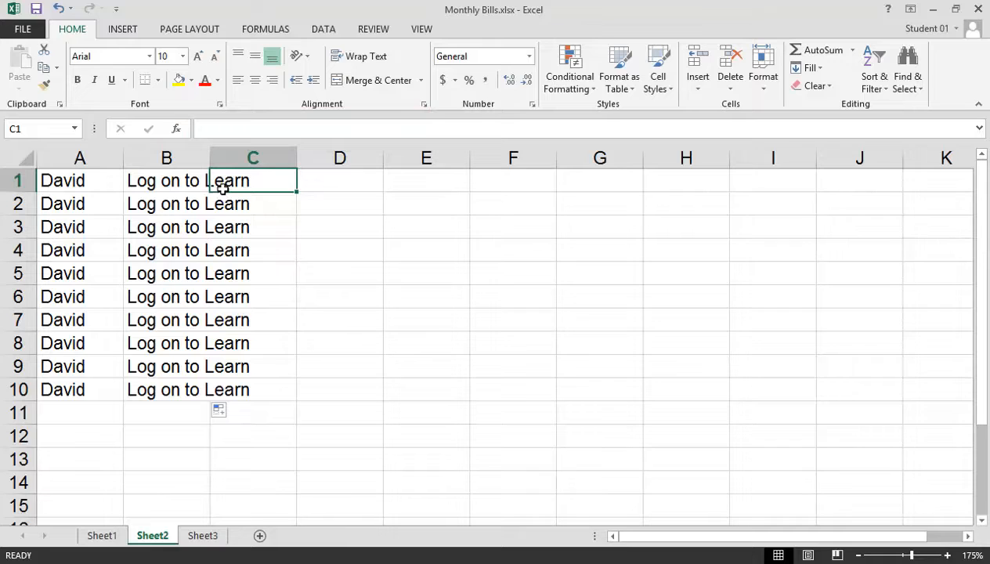
# Enter Monday in C1 and auto-fill weekdays down to C10, skipping weekends
pyautogui.write('Monday')
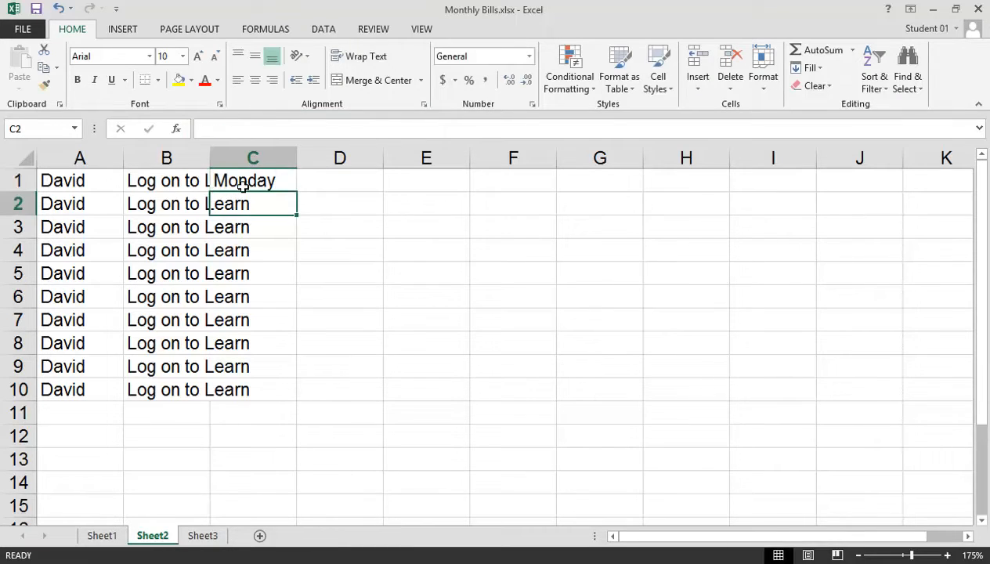
pyautogui.click(252, 180)
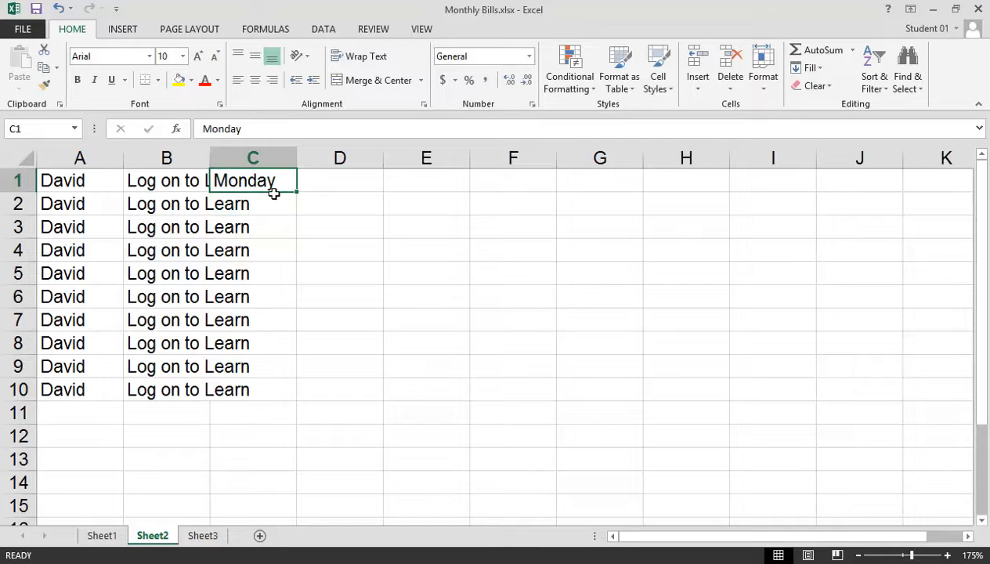
pyautogui.moveTo(303, 197)
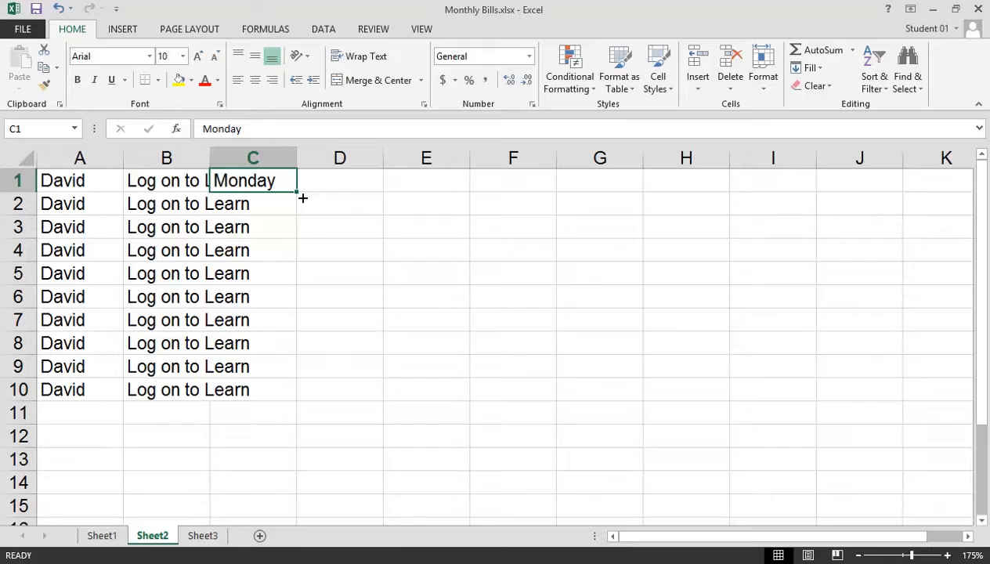
pyautogui.moveTo(295, 185); pyautogui.dragTo(294, 397)
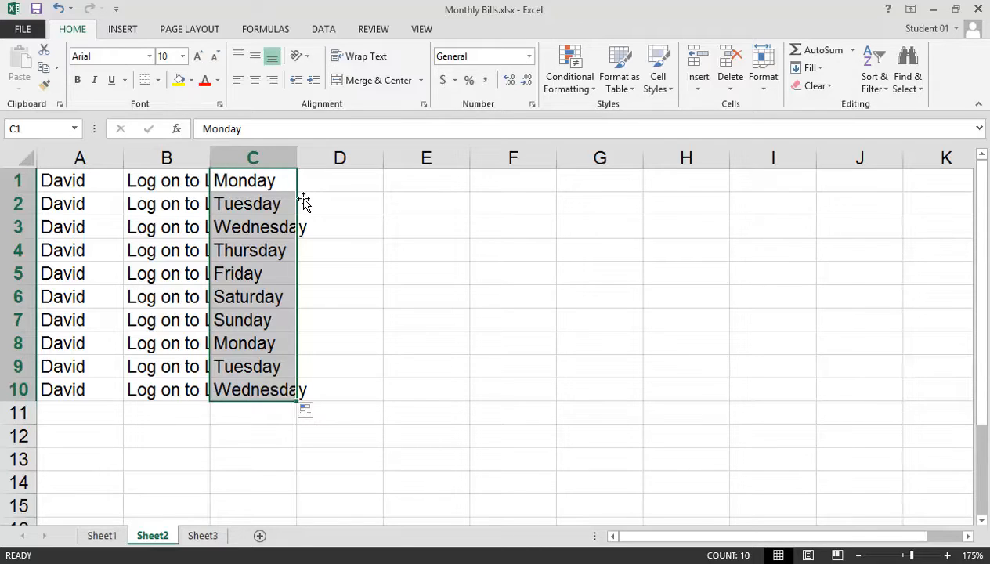
pyautogui.moveTo(264, 332)
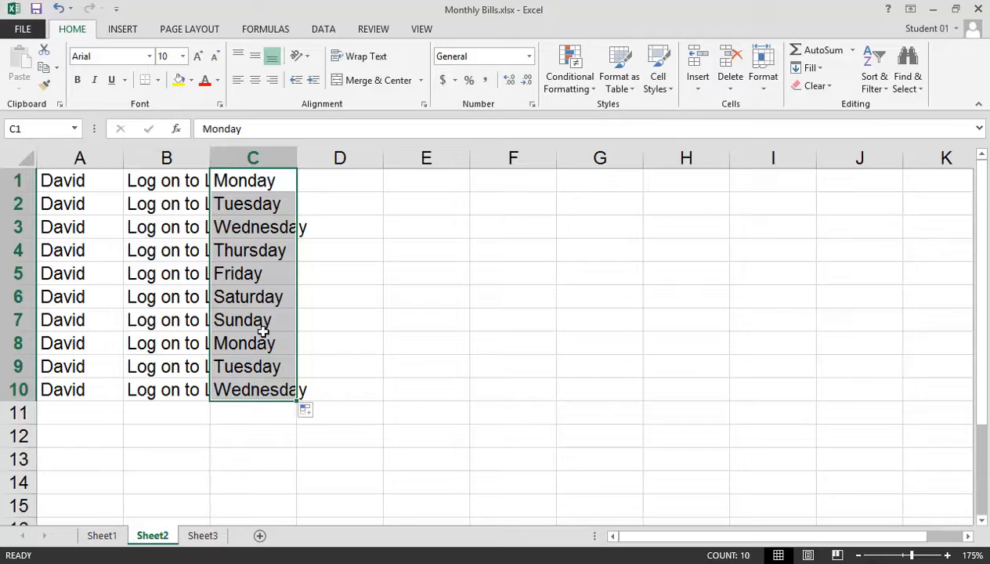
pyautogui.moveTo(263, 321)
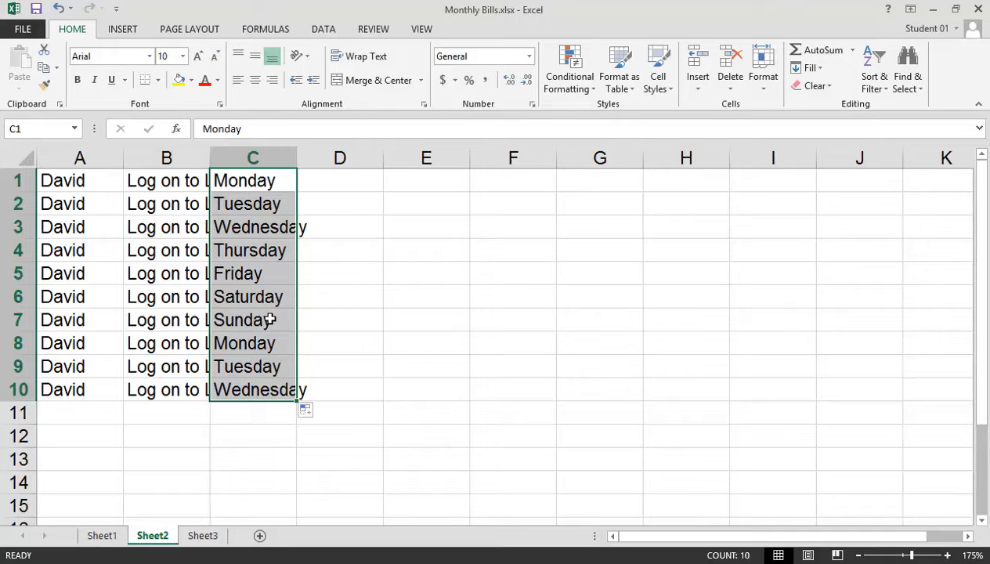
pyautogui.moveTo(257, 359)
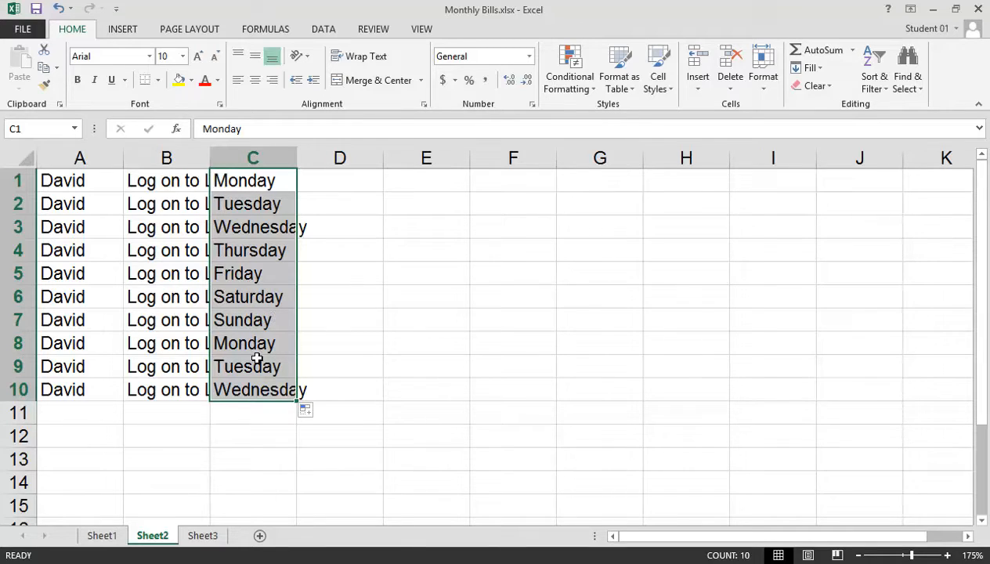
pyautogui.moveTo(304, 411)
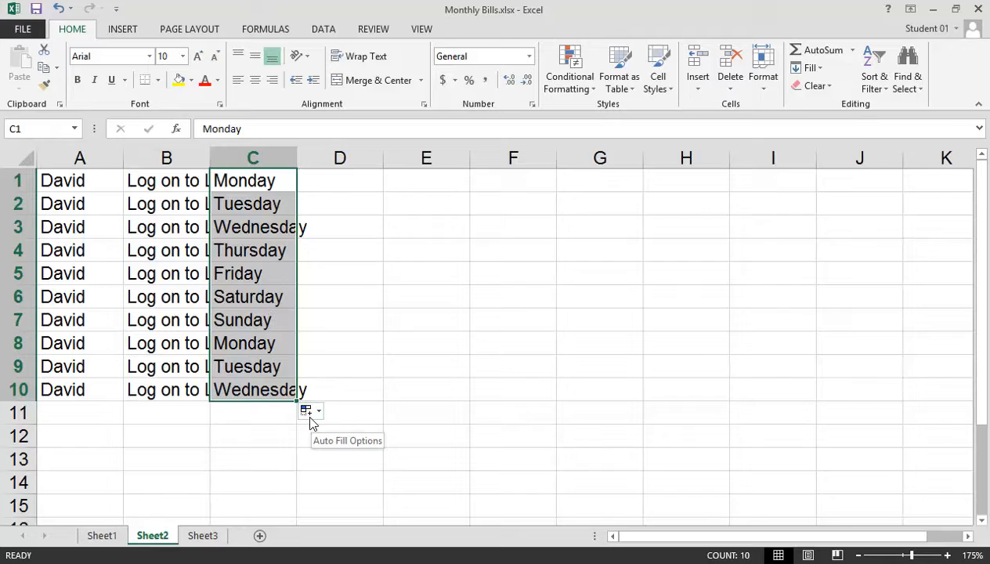
pyautogui.click(311, 411)
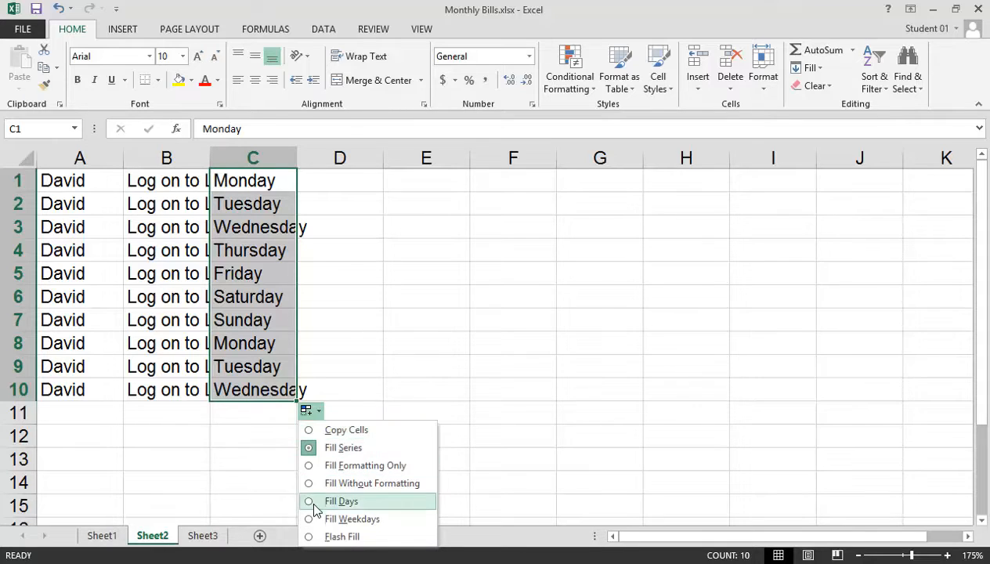
pyautogui.click(341, 501)
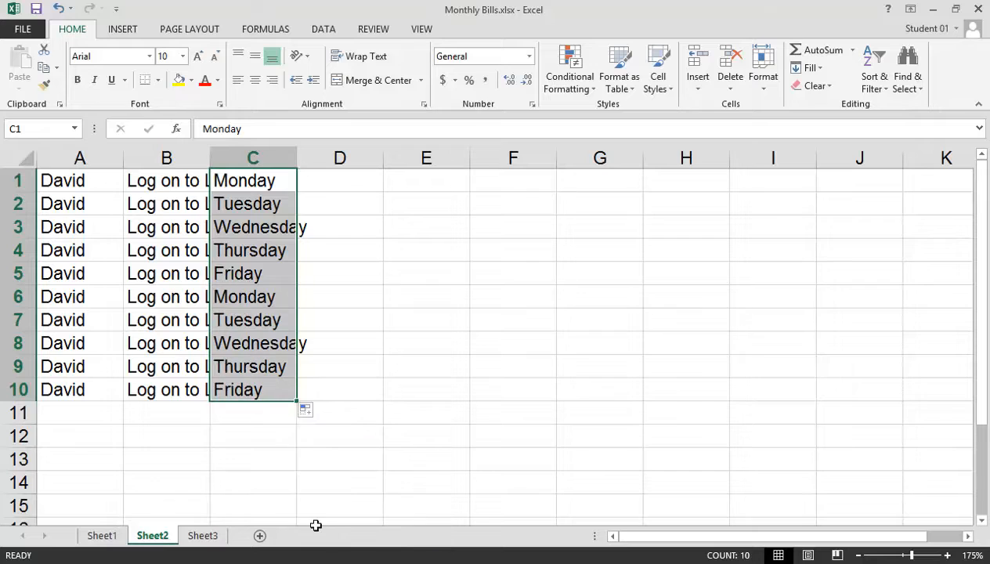
pyautogui.moveTo(275, 321)
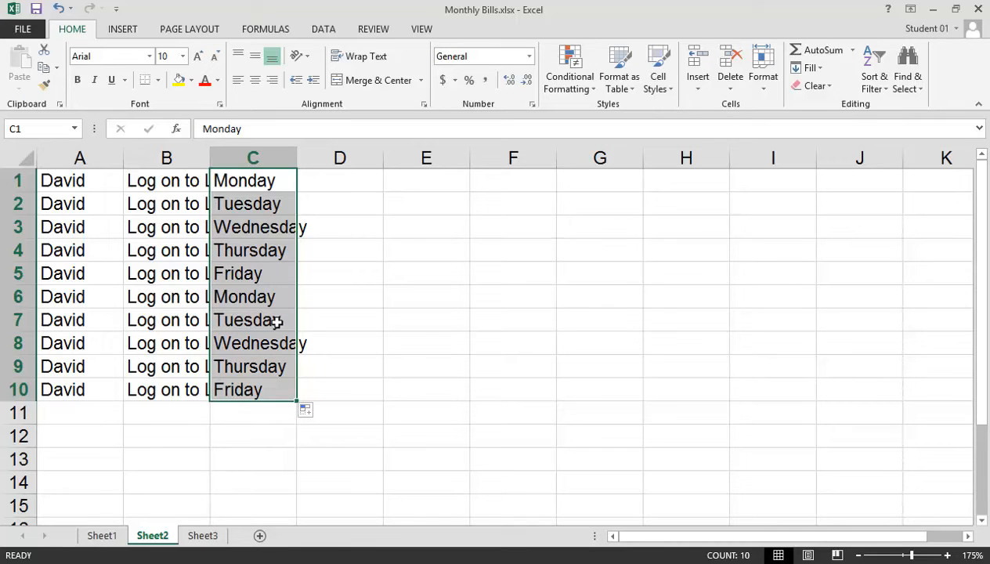
# Enter 1 in D1 and fill D1:D10 as the series 1 to 10 via Fill Series
pyautogui.click(338, 180)
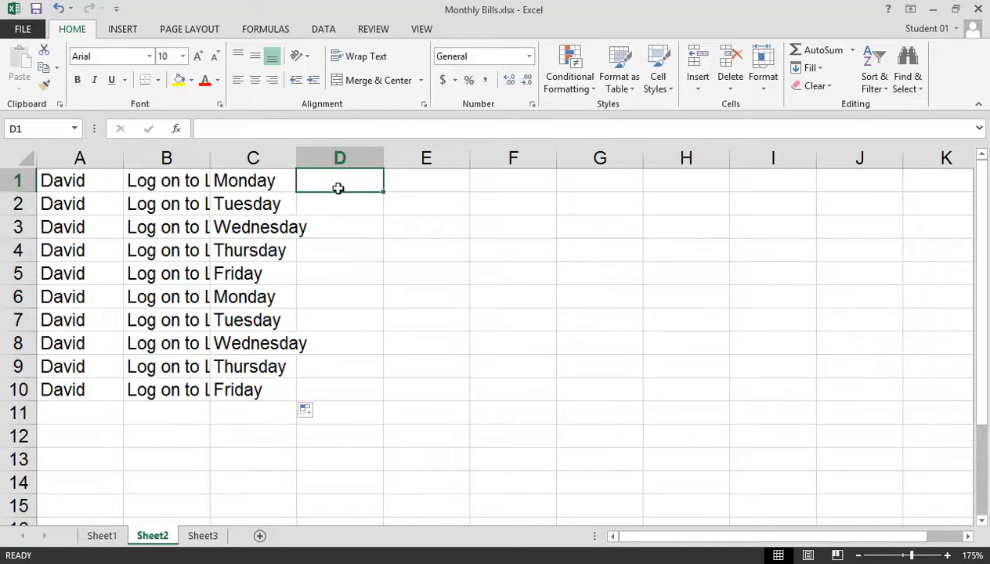
pyautogui.write('1')
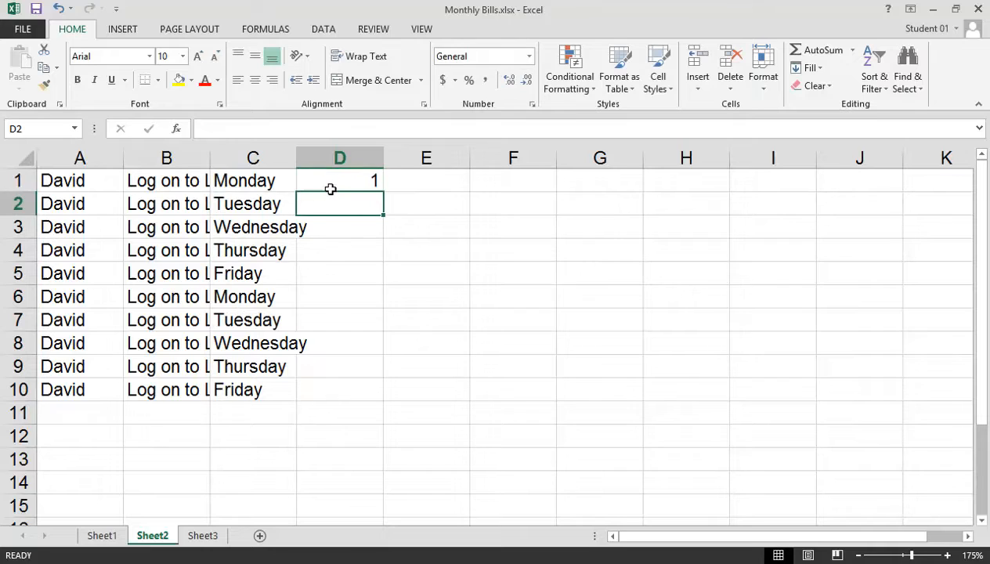
pyautogui.click(339, 180)
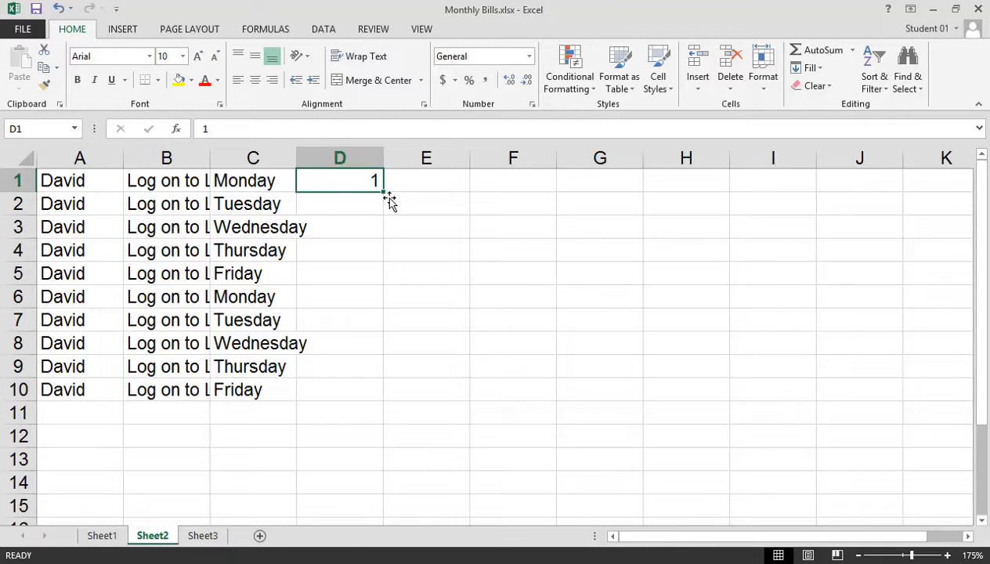
pyautogui.moveTo(375, 180); pyautogui.dragTo(374, 388)
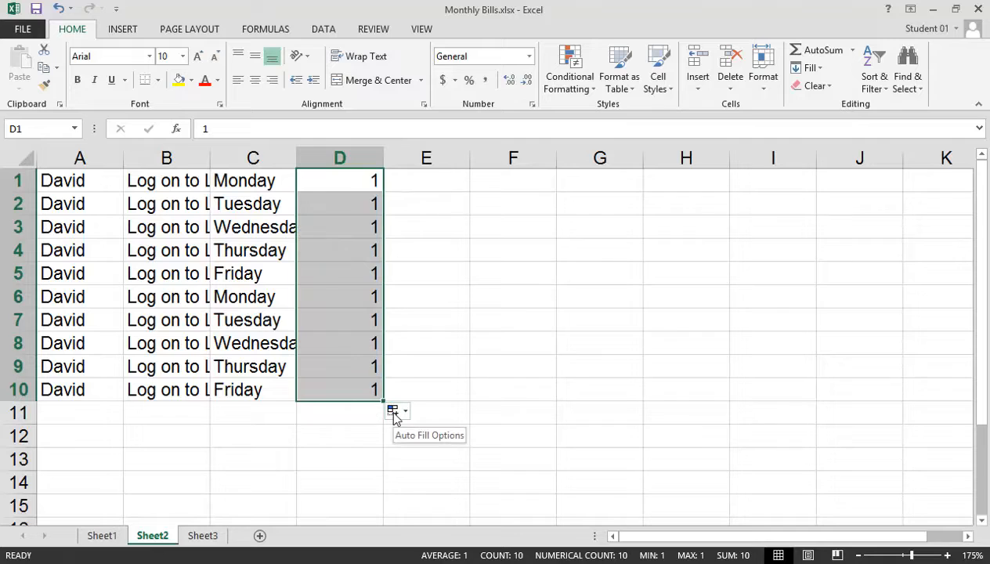
pyautogui.click(398, 411)
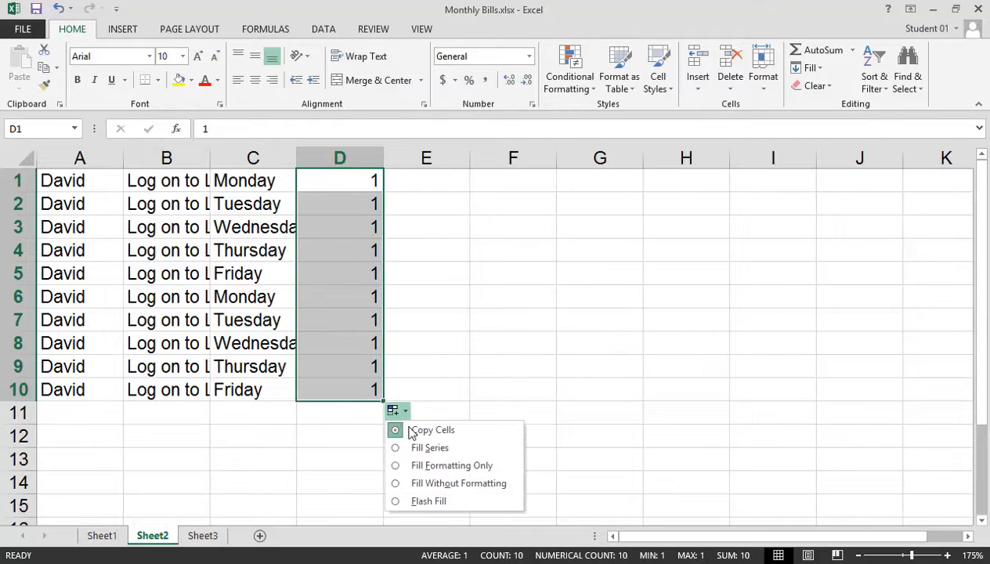
pyautogui.moveTo(429, 448)
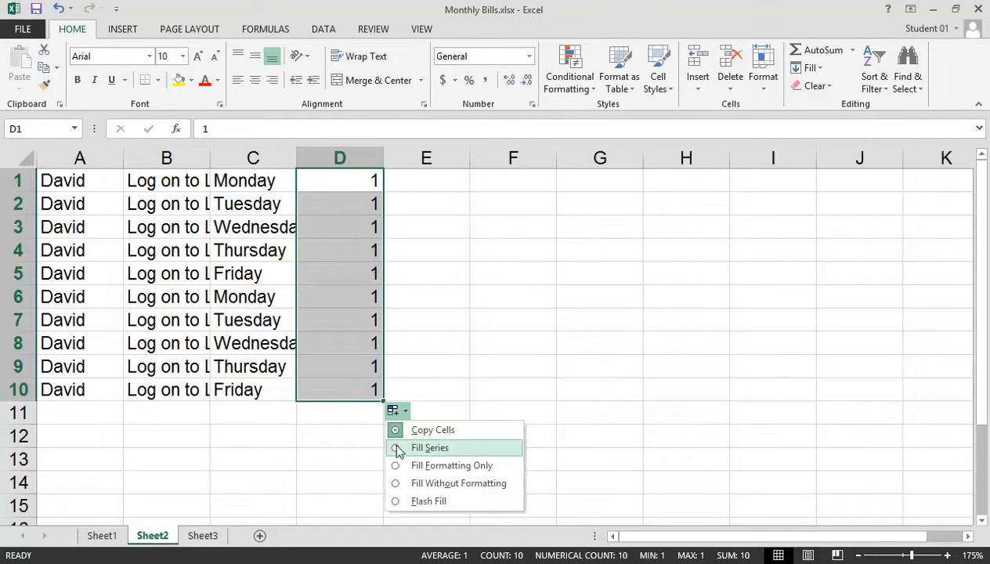
pyautogui.click(429, 448)
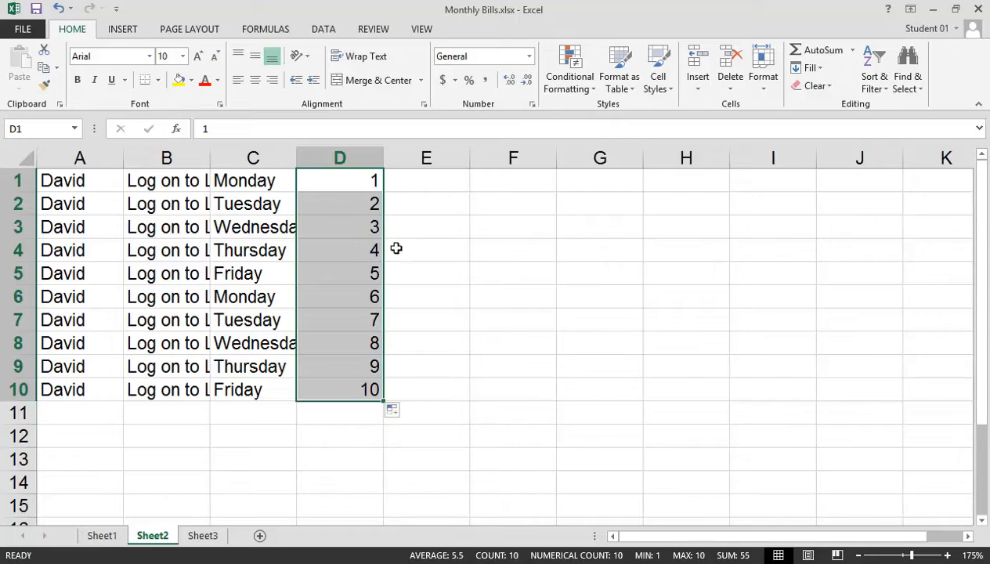
pyautogui.moveTo(379, 391)
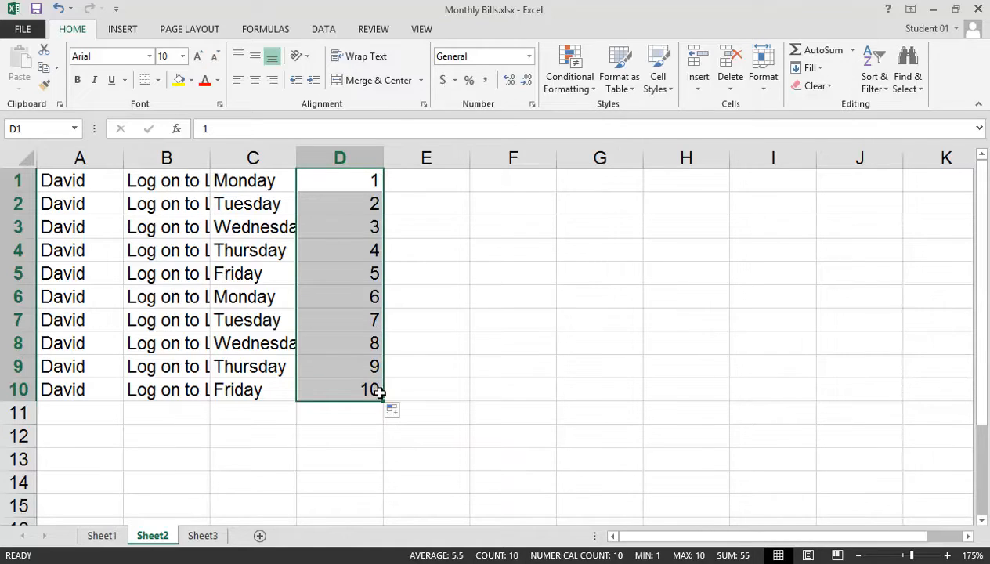
pyautogui.moveTo(456, 252)
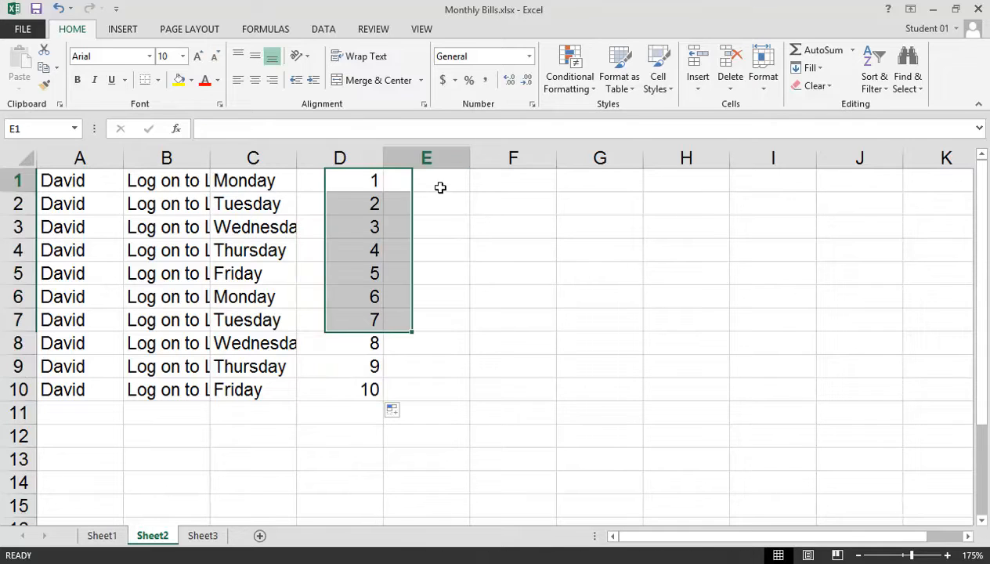
# Enter 25 and 50 in E1:E2 and copy the pair alternating down to E10 via Copy Cells
pyautogui.write('25')
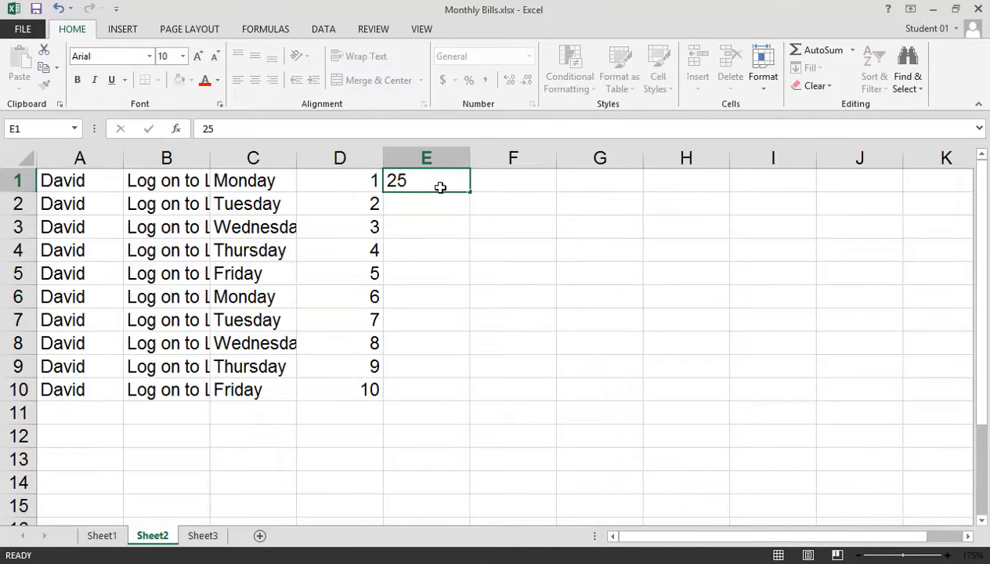
pyautogui.write('50')
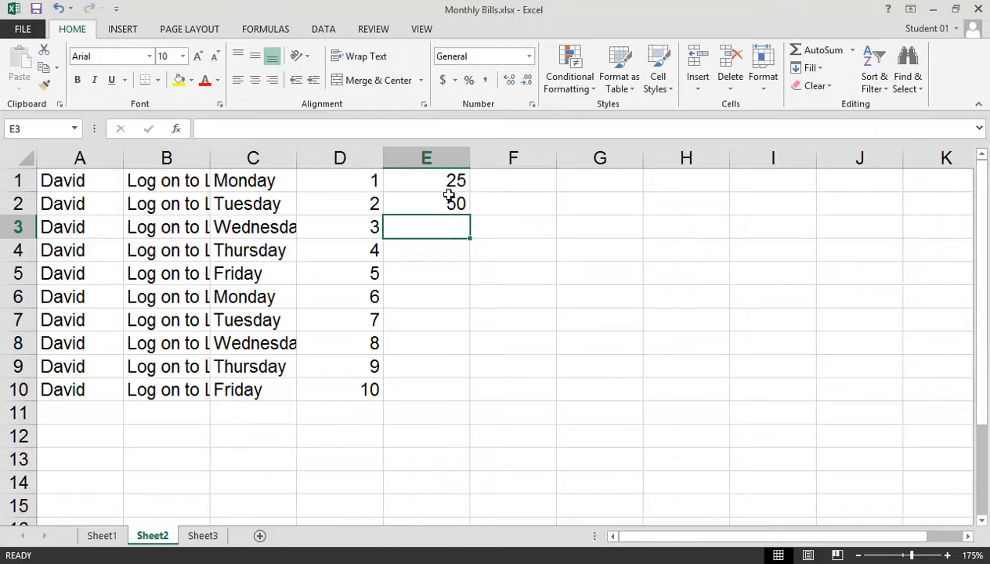
pyautogui.moveTo(426, 180); pyautogui.dragTo(426, 203)
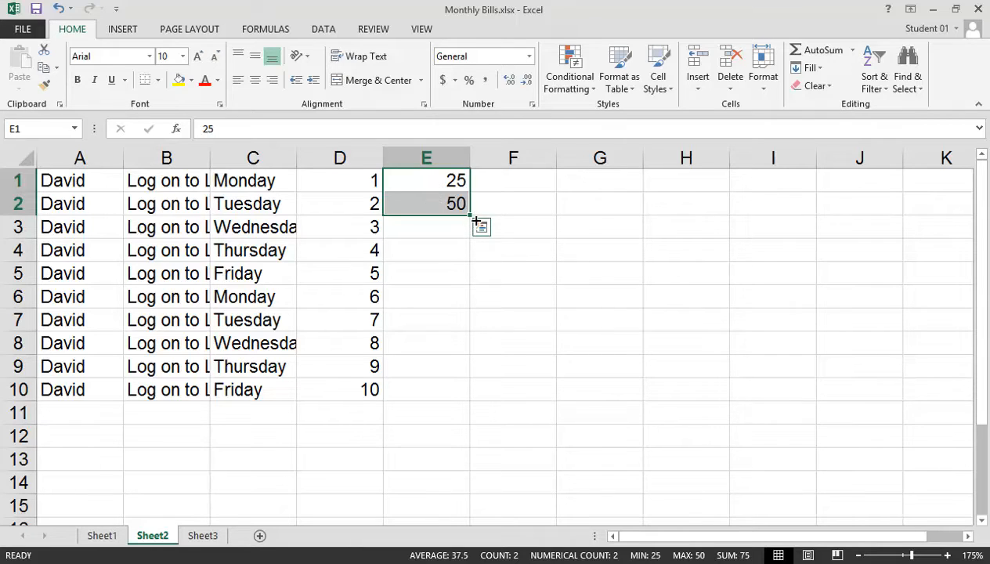
pyautogui.moveTo(467, 213); pyautogui.dragTo(466, 388)
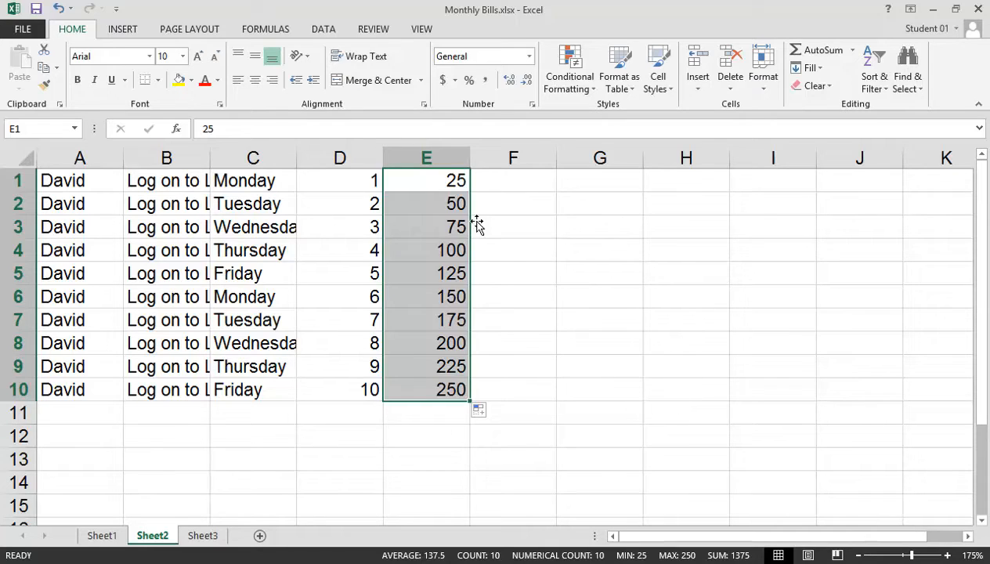
pyautogui.moveTo(483, 378)
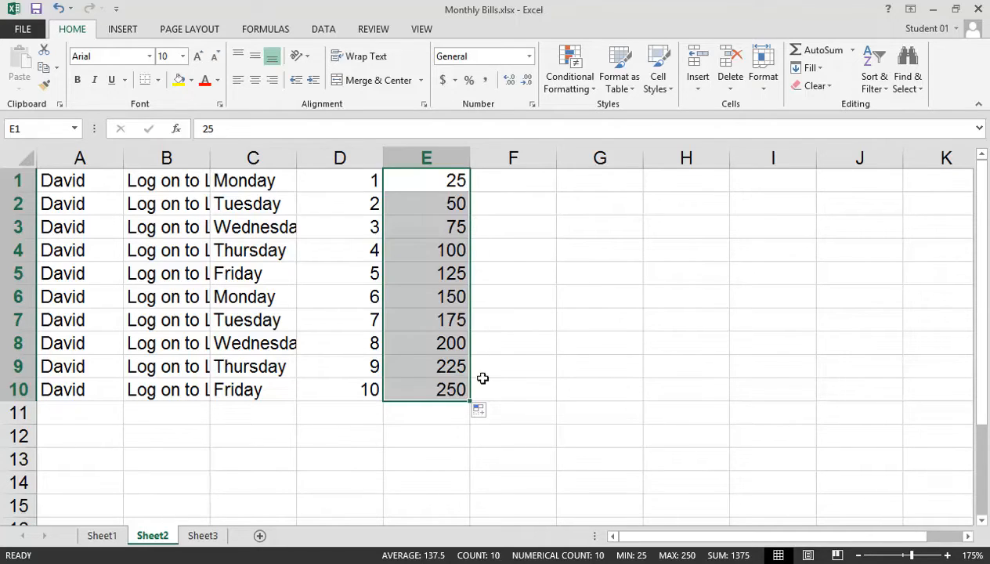
pyautogui.click(479, 410)
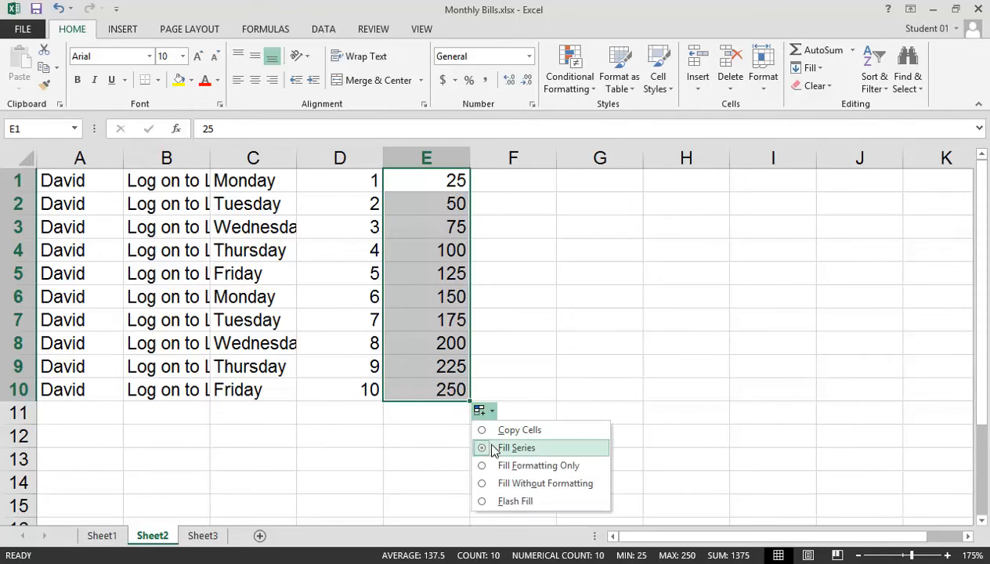
pyautogui.moveTo(520, 429)
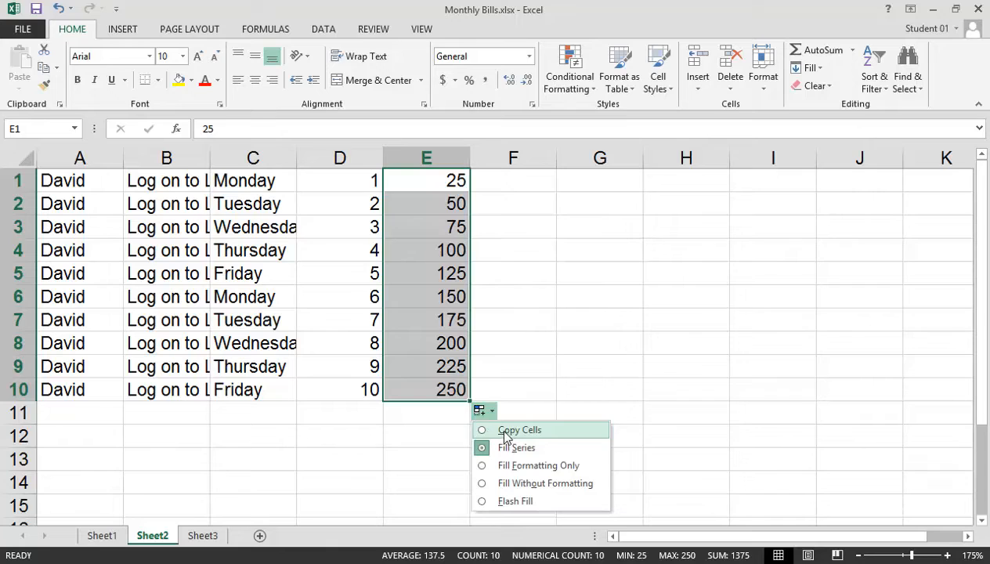
pyautogui.click(520, 429)
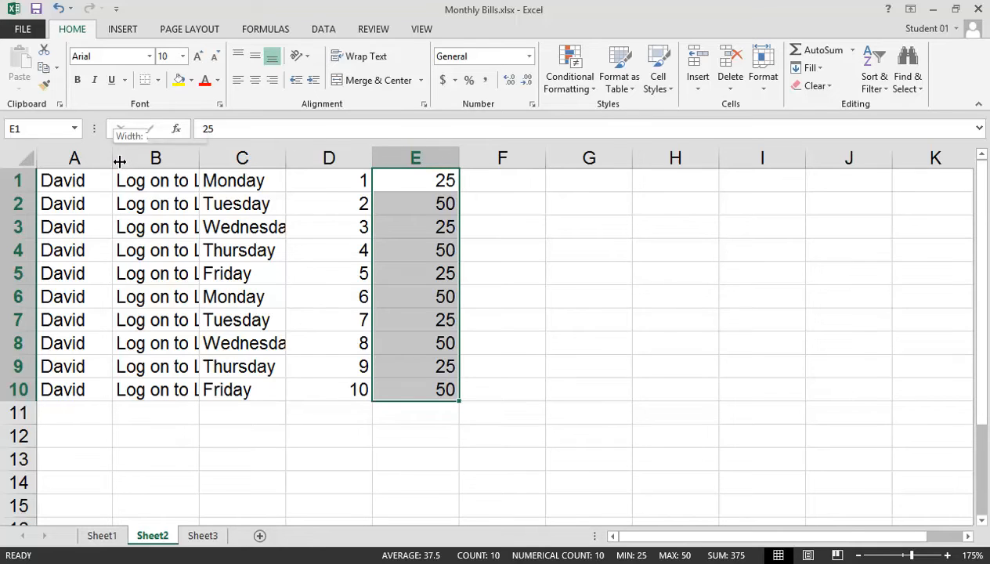
pyautogui.moveTo(112, 157); pyautogui.dragTo(136, 156)
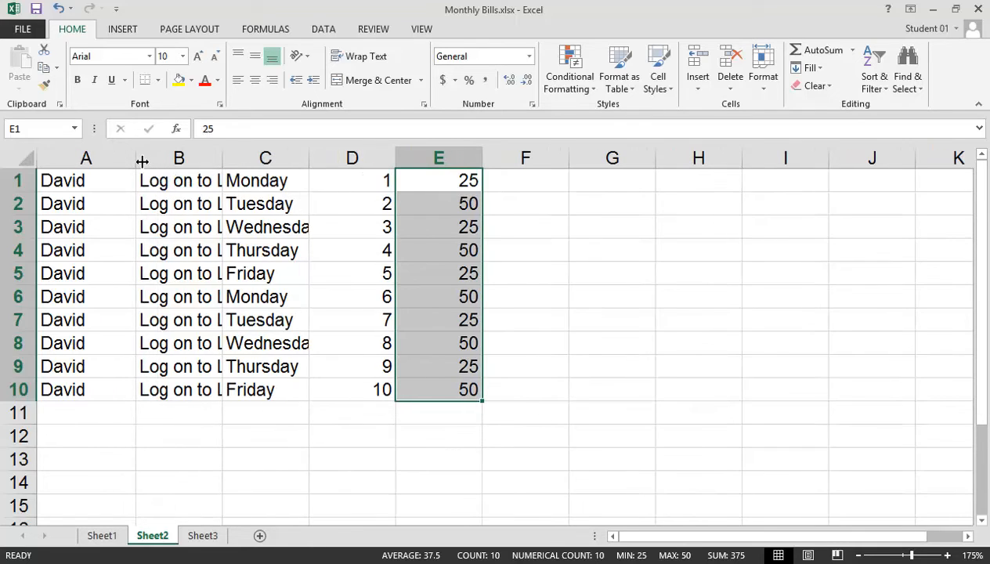
pyautogui.moveTo(141, 156); pyautogui.dragTo(122, 157)
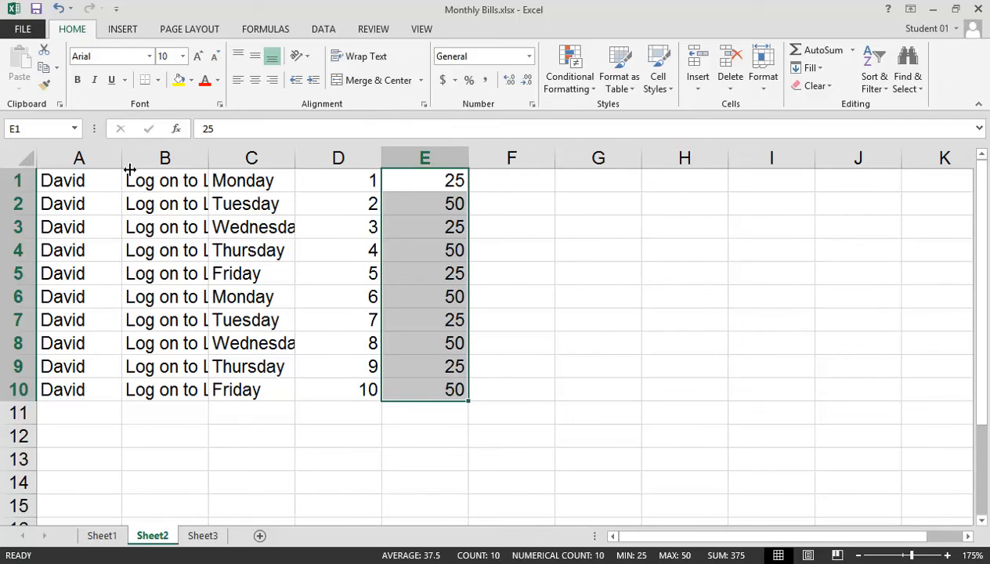
pyautogui.moveTo(28, 162)
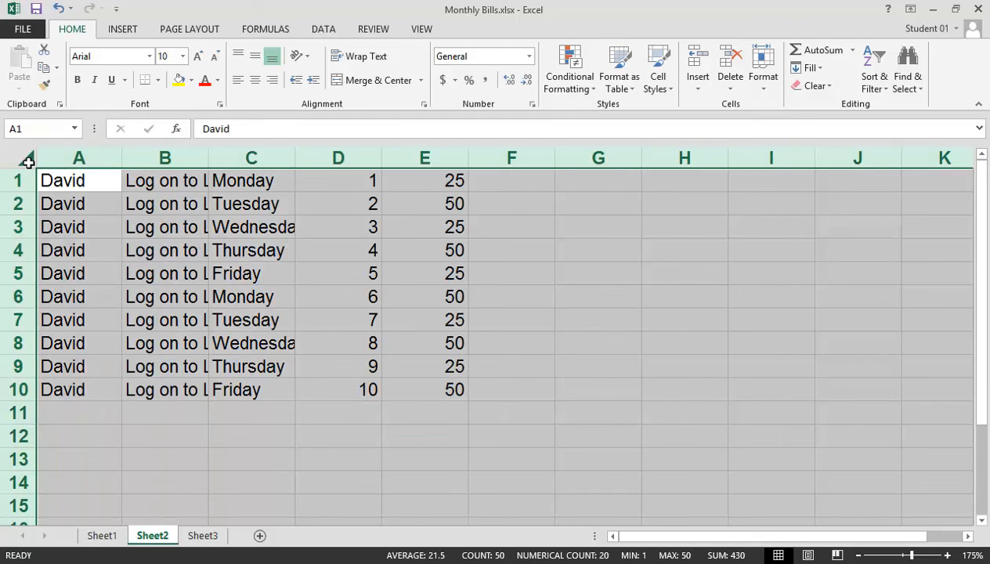
pyautogui.moveTo(216, 156)
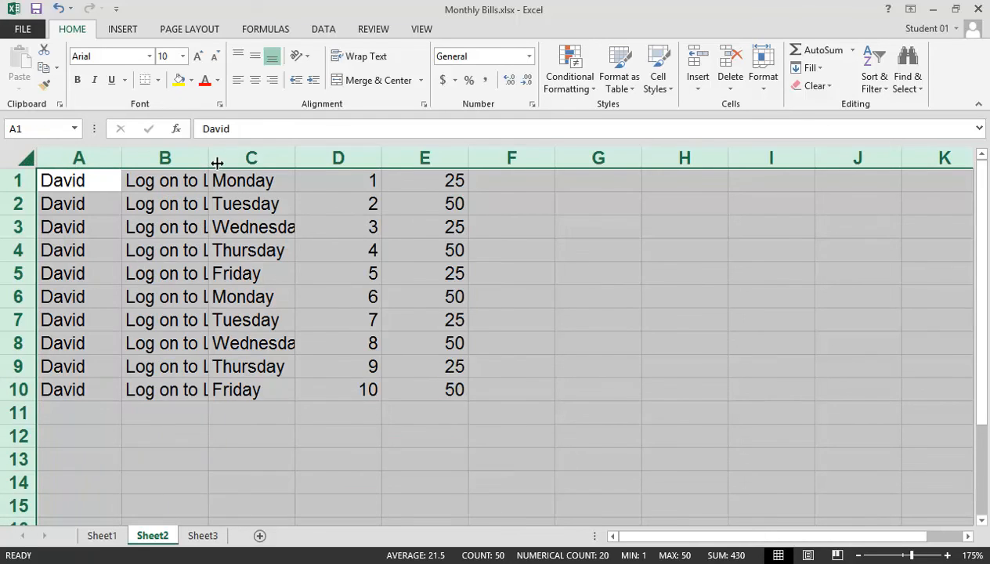